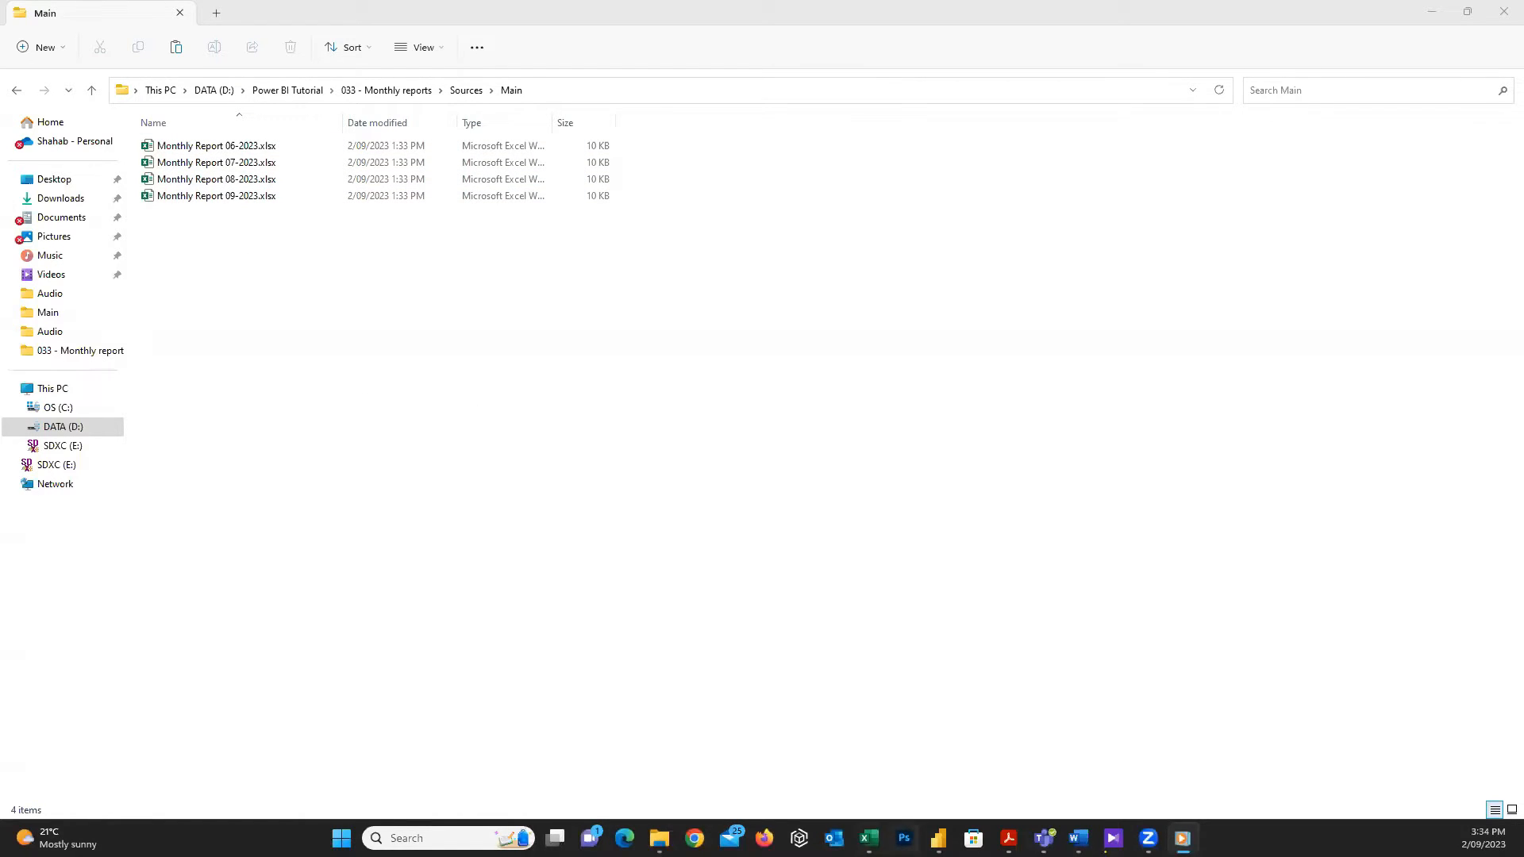
- Browse into the Main sources folder and review the four monthly report workbooks
{"action": "double_click", "coordinate": [217, 146]}
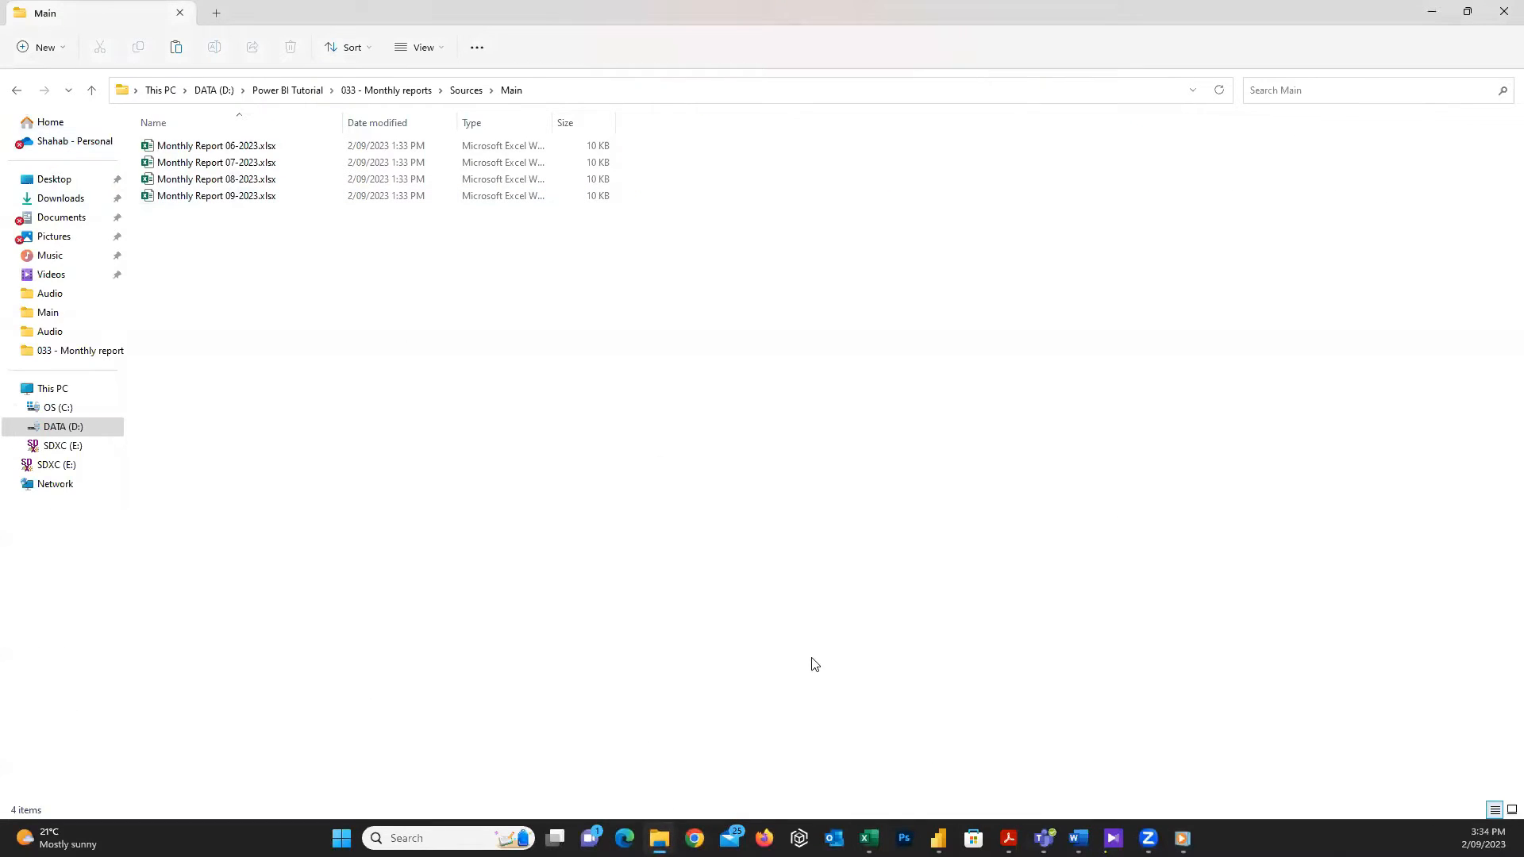
{"action": "double_click", "coordinate": [216, 146]}
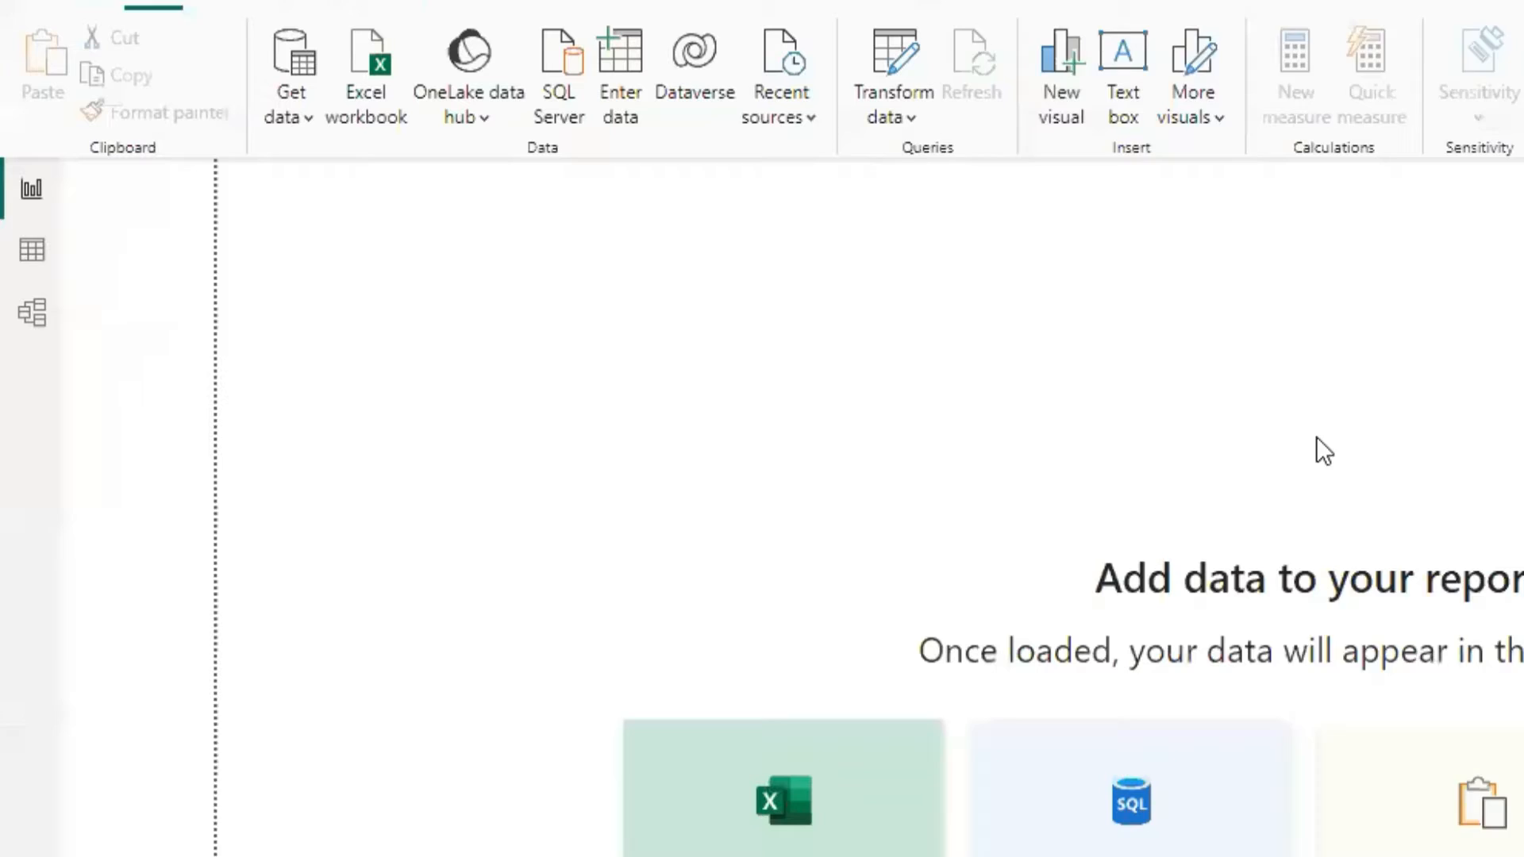
- Connect to a Folder source at D:\Power BI Tutorial\033 - Monthly reports\Sources\Main
{"action": "left_click", "coordinate": [292, 73]}
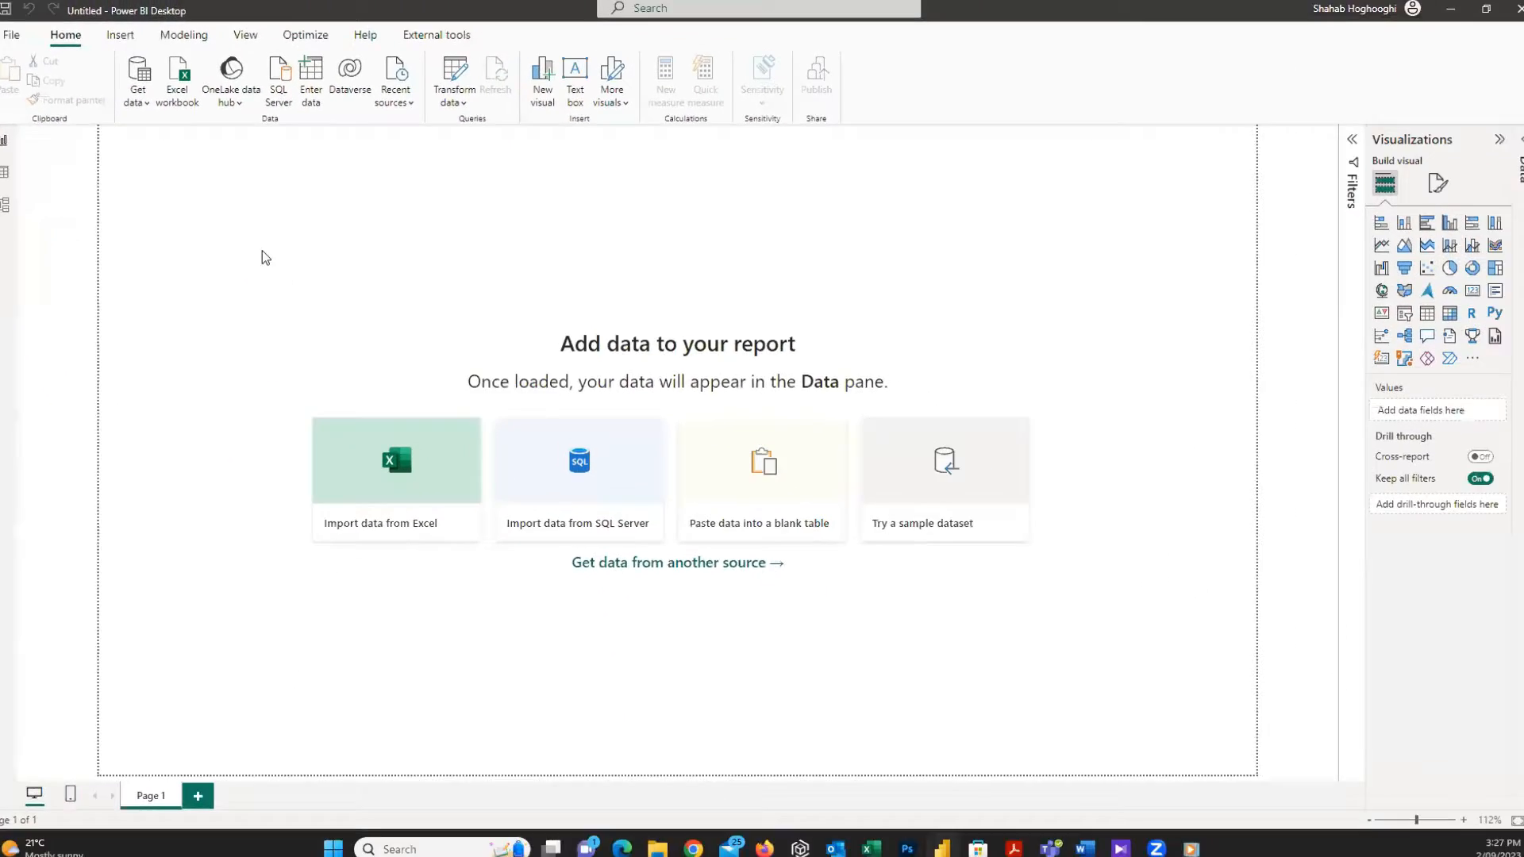
{"action": "type", "text": "folde"}
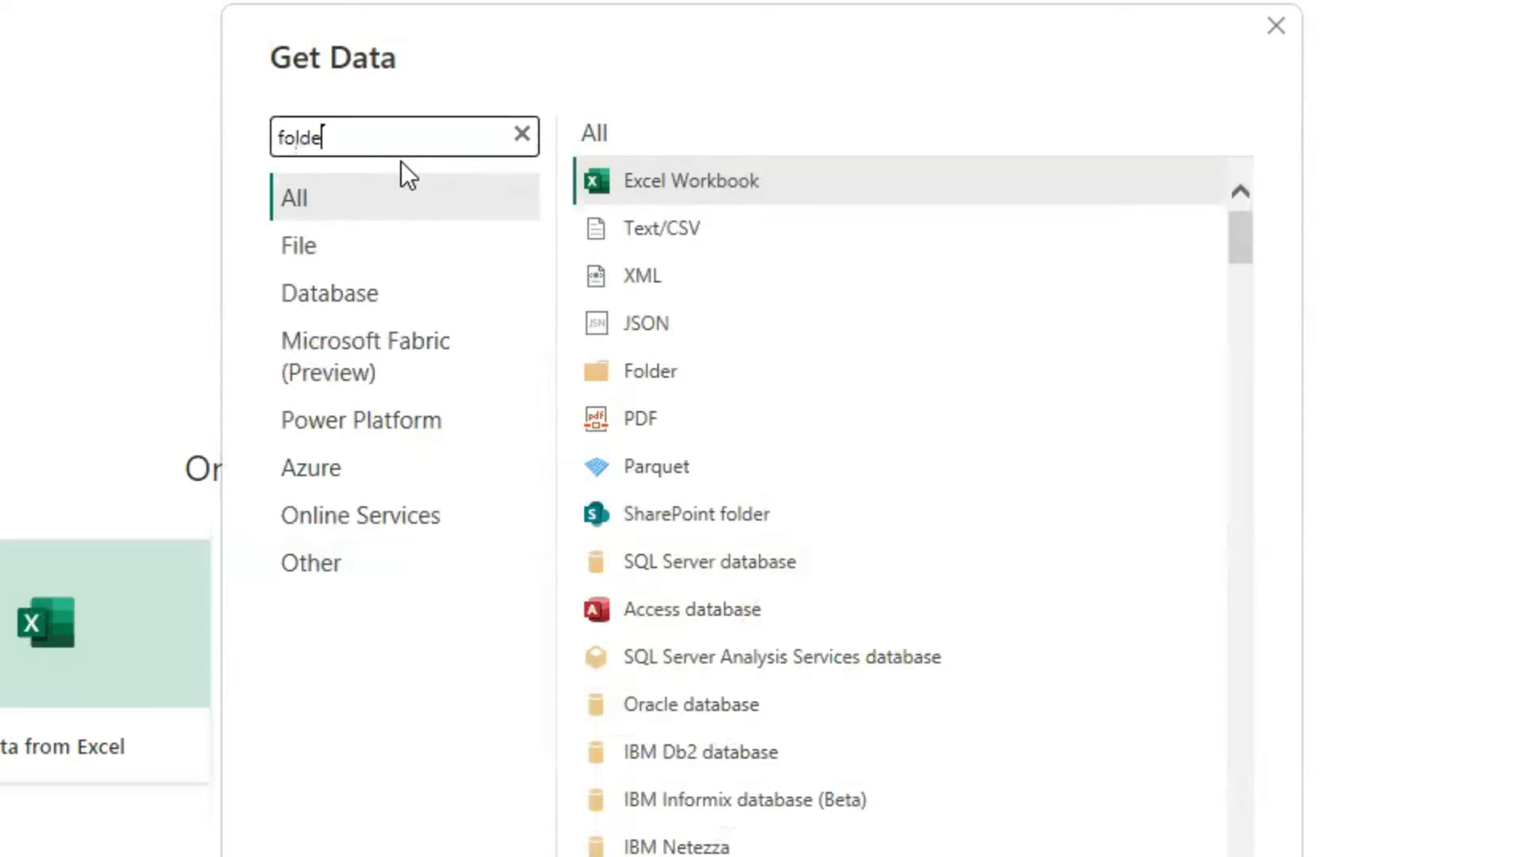
{"action": "left_click", "coordinate": [522, 135]}
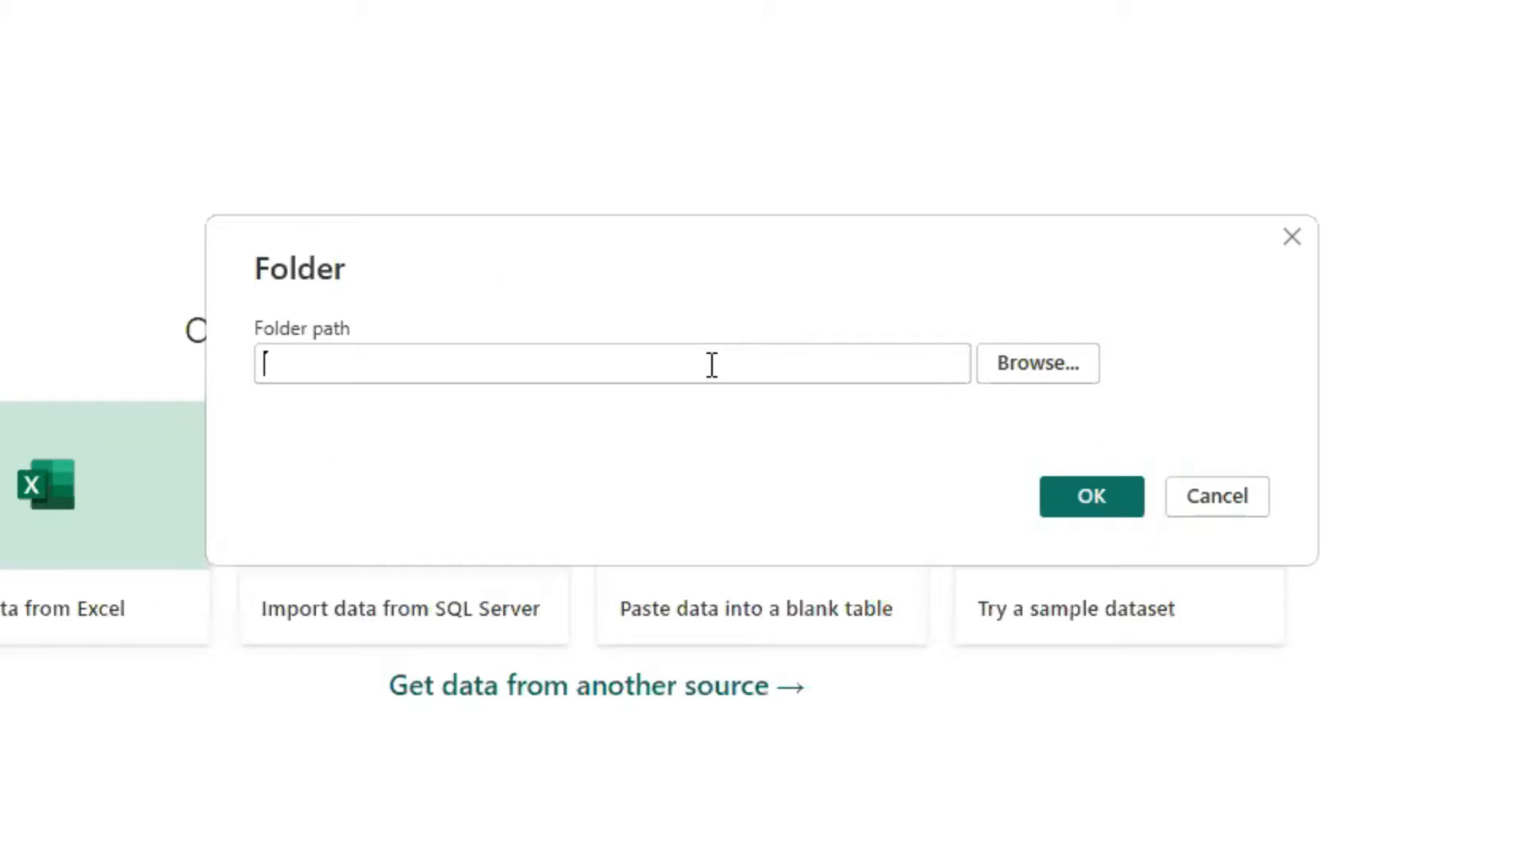
{"action": "type", "text": "D:\\Power BI Tutorial\\033 - Monthly reports\\Sources\\Main"}
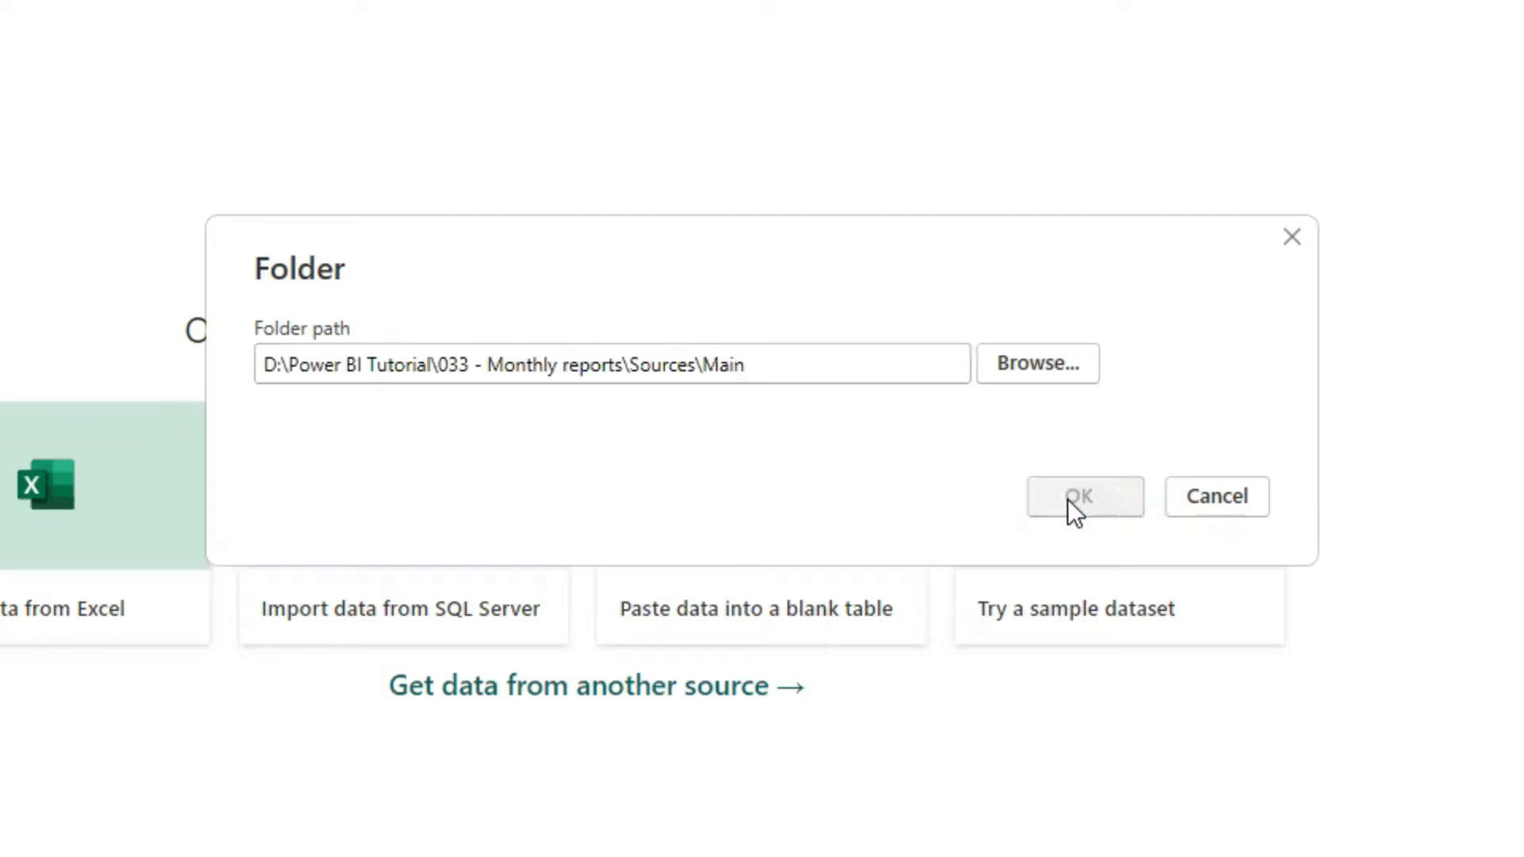
{"action": "left_click", "coordinate": [1084, 496]}
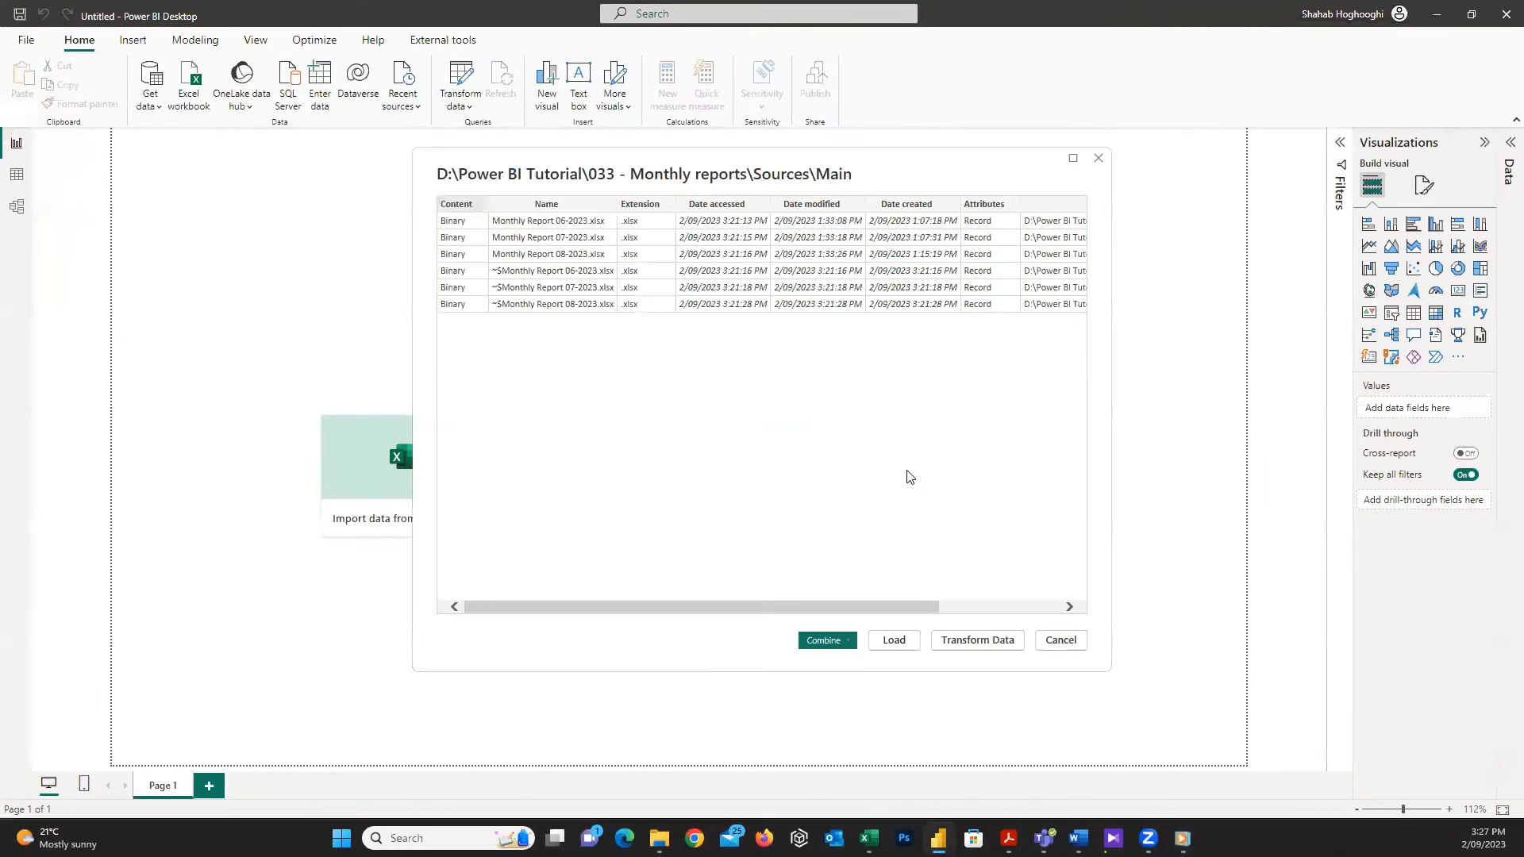
{"action": "mouse_move", "coordinate": [592, 261]}
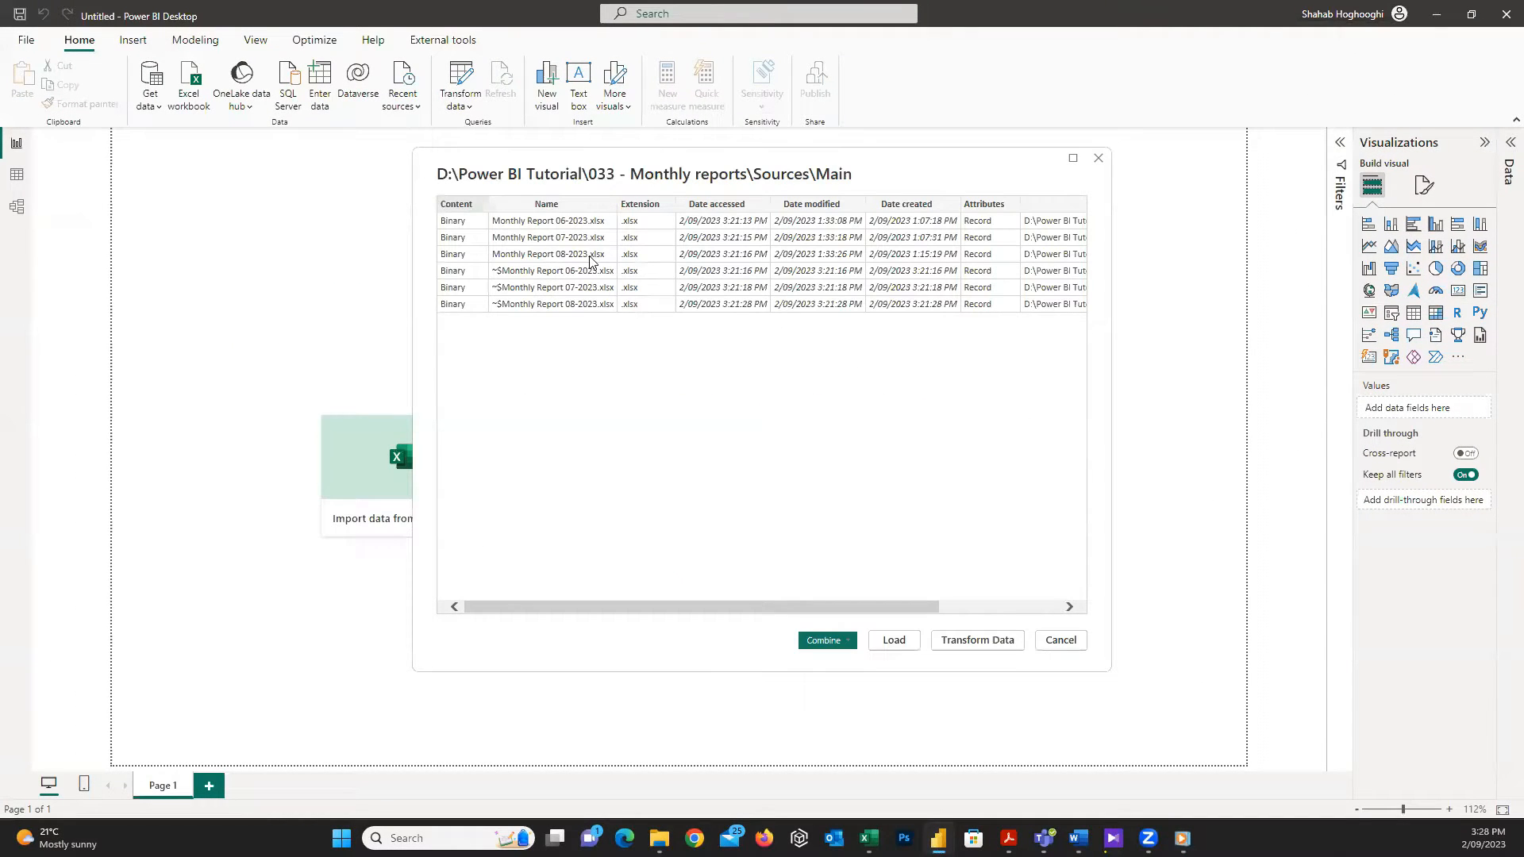
{"action": "mouse_move", "coordinate": [598, 335]}
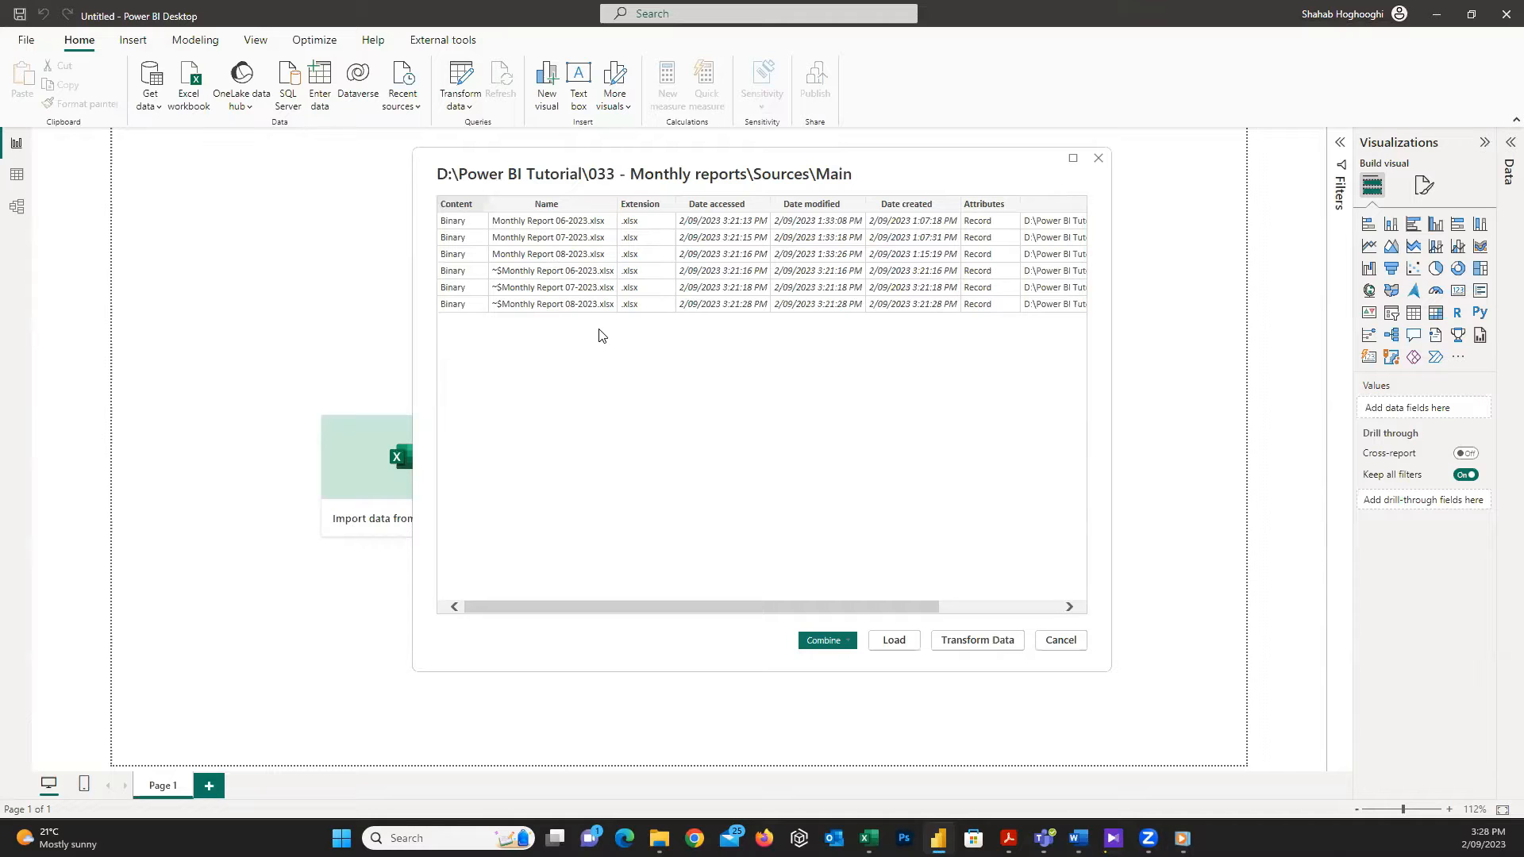
{"action": "mouse_move", "coordinate": [721, 430]}
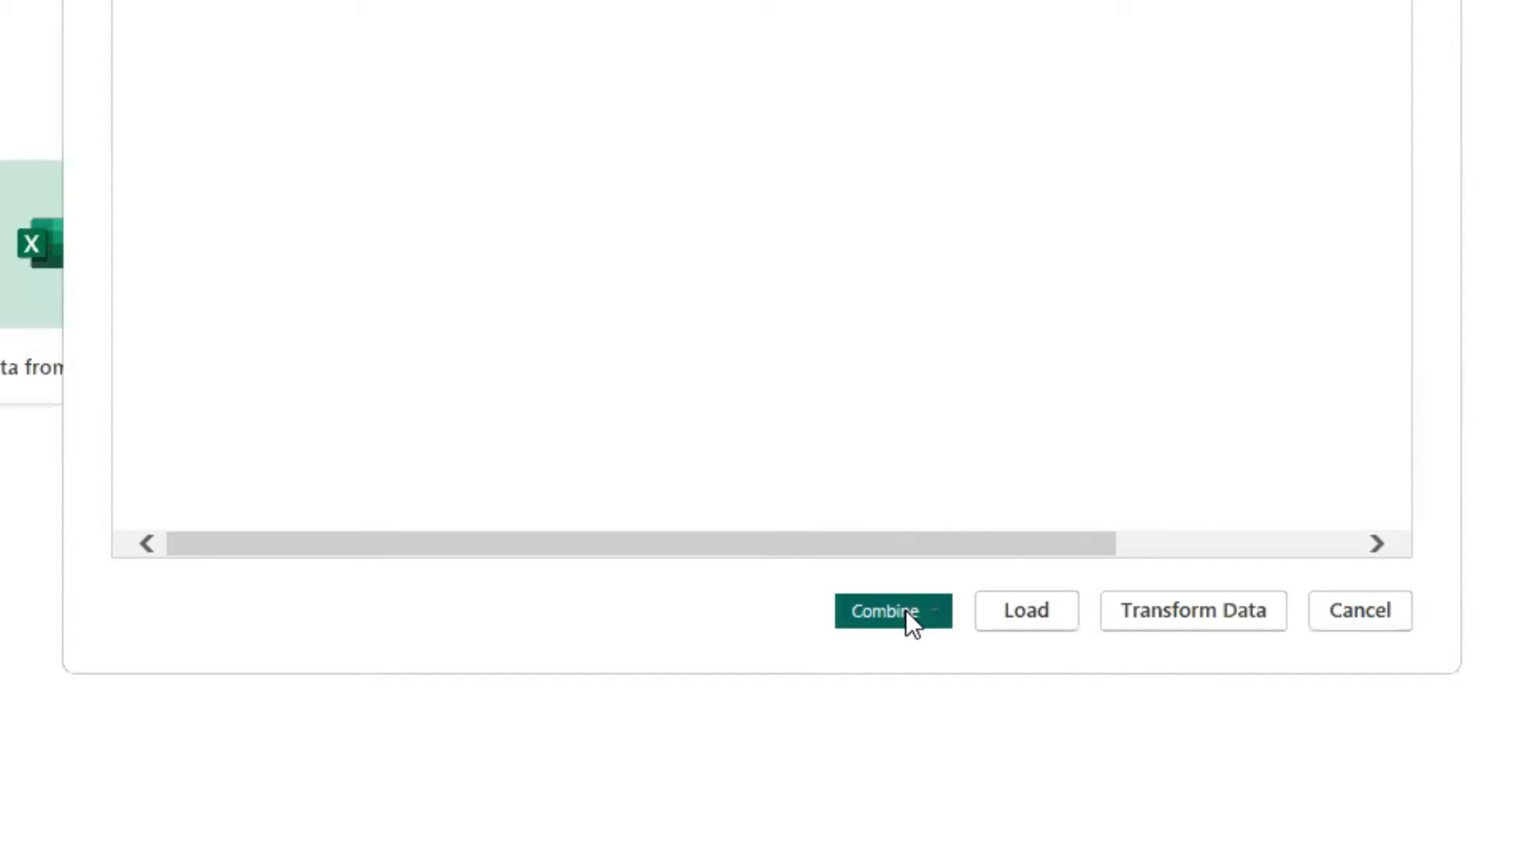
- Choose Combine & Transform Data for the folder's files
{"action": "left_click", "coordinate": [892, 609]}
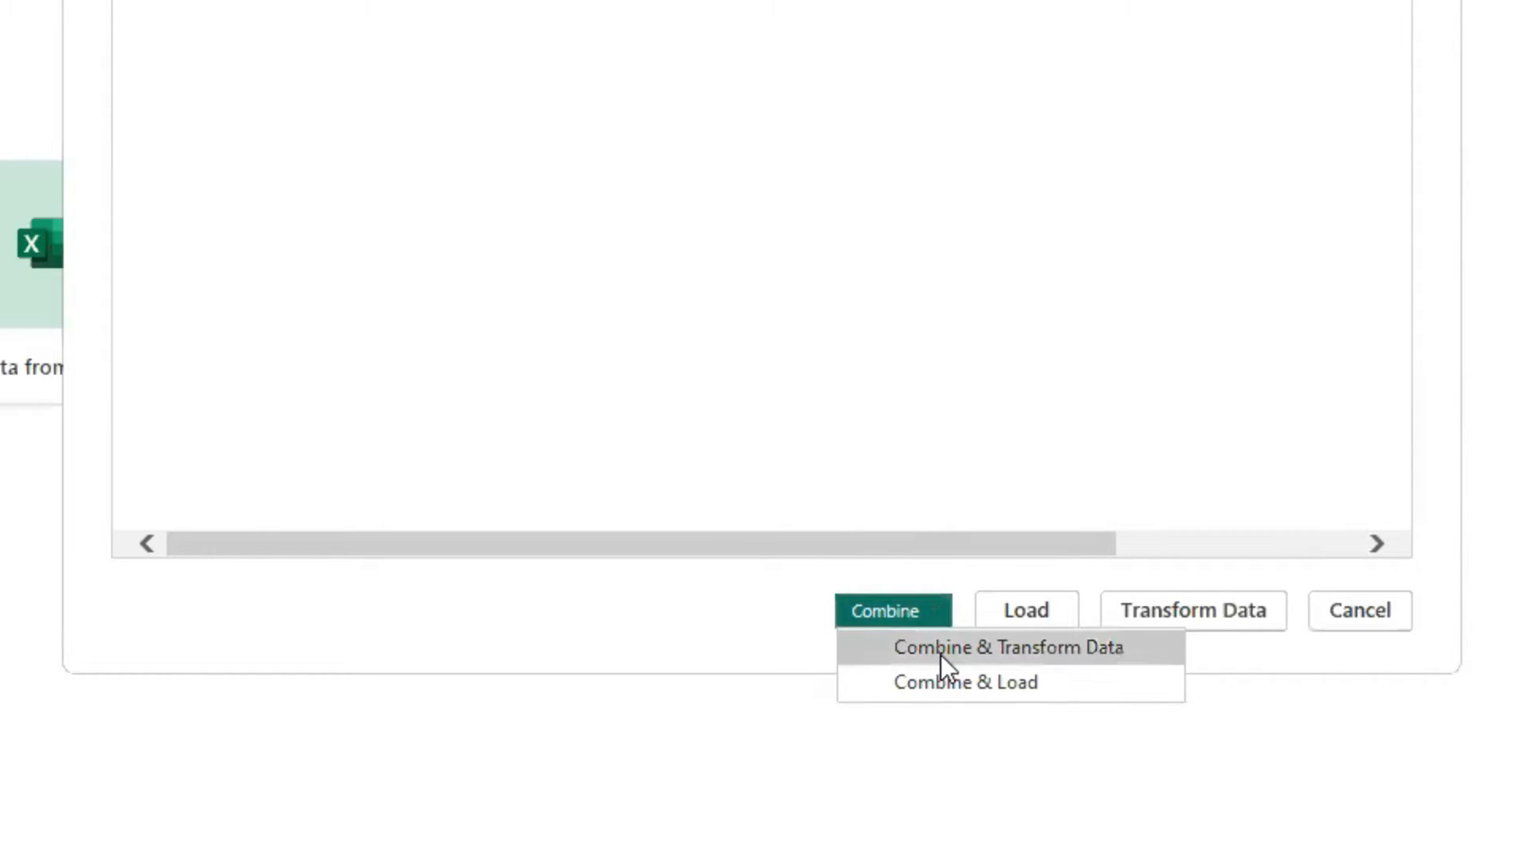
{"action": "left_click", "coordinate": [1007, 647]}
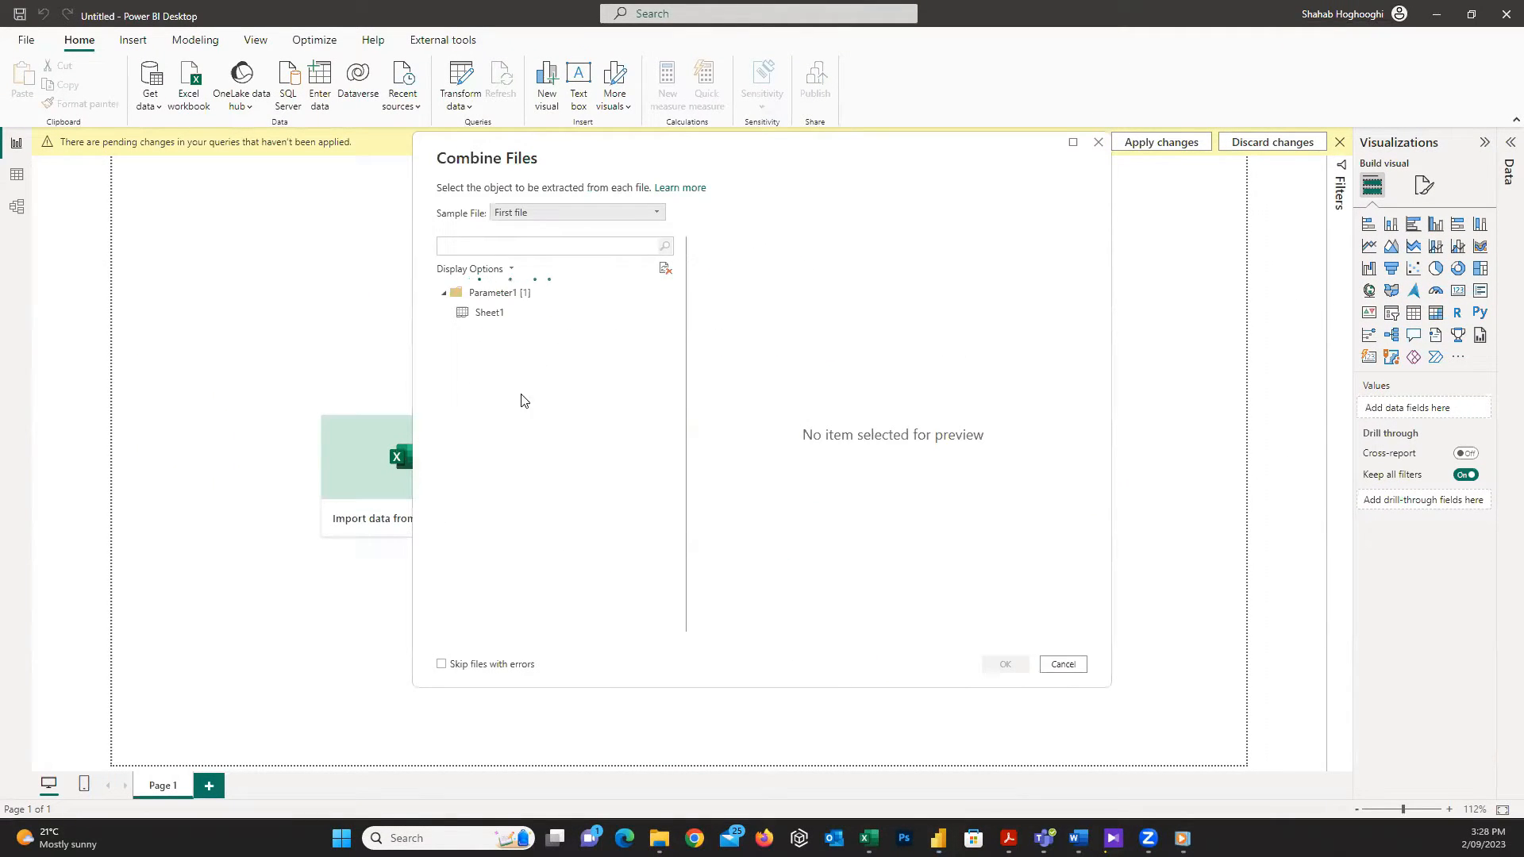
- Combine the files using Sheet1 from each workbook into one 18-row table
{"action": "left_click", "coordinate": [491, 312]}
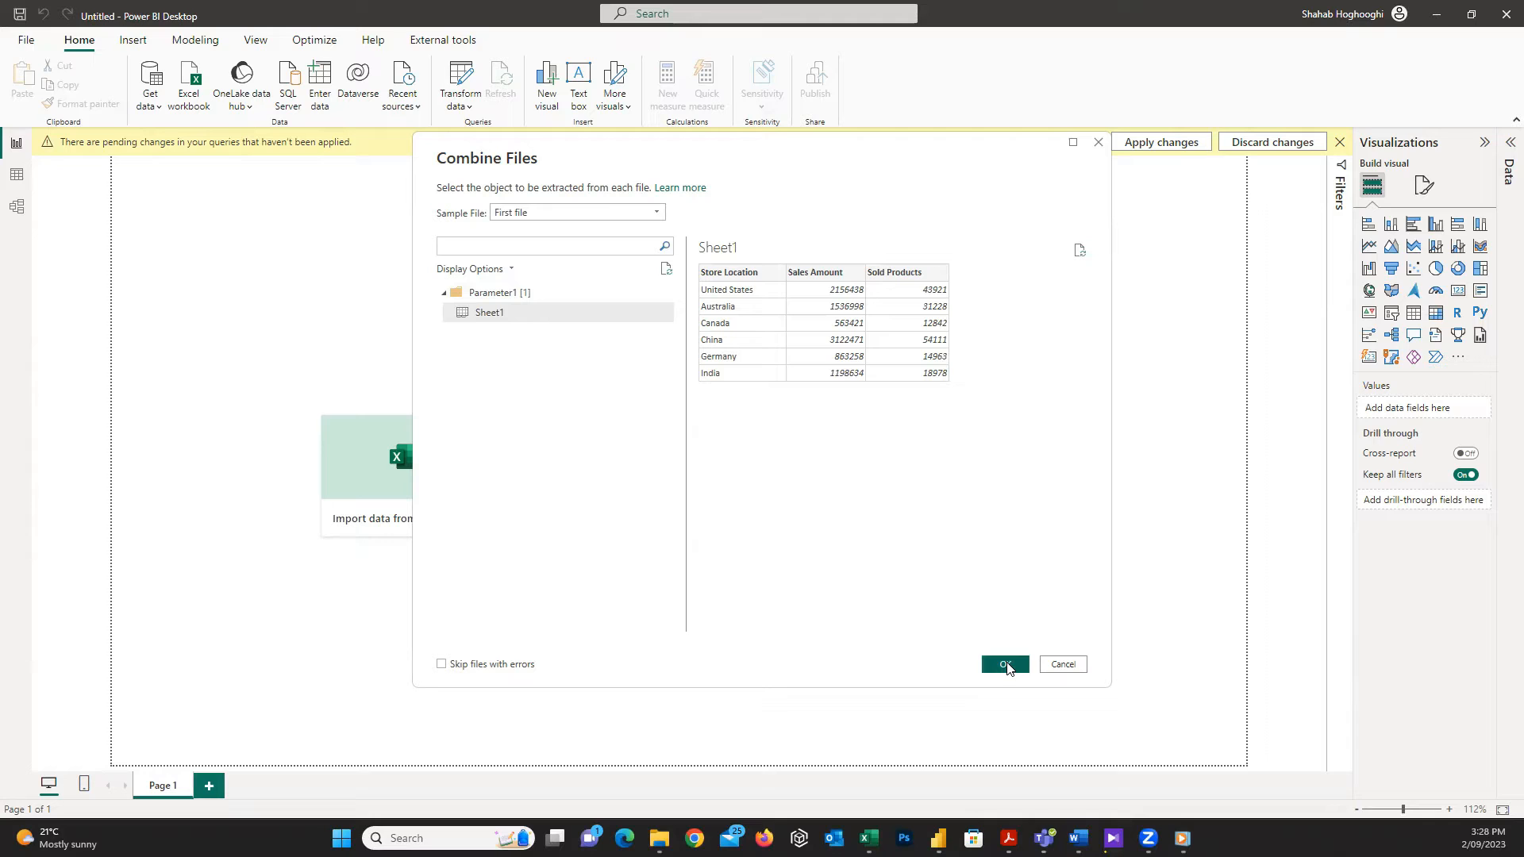
{"action": "left_click", "coordinate": [1003, 664]}
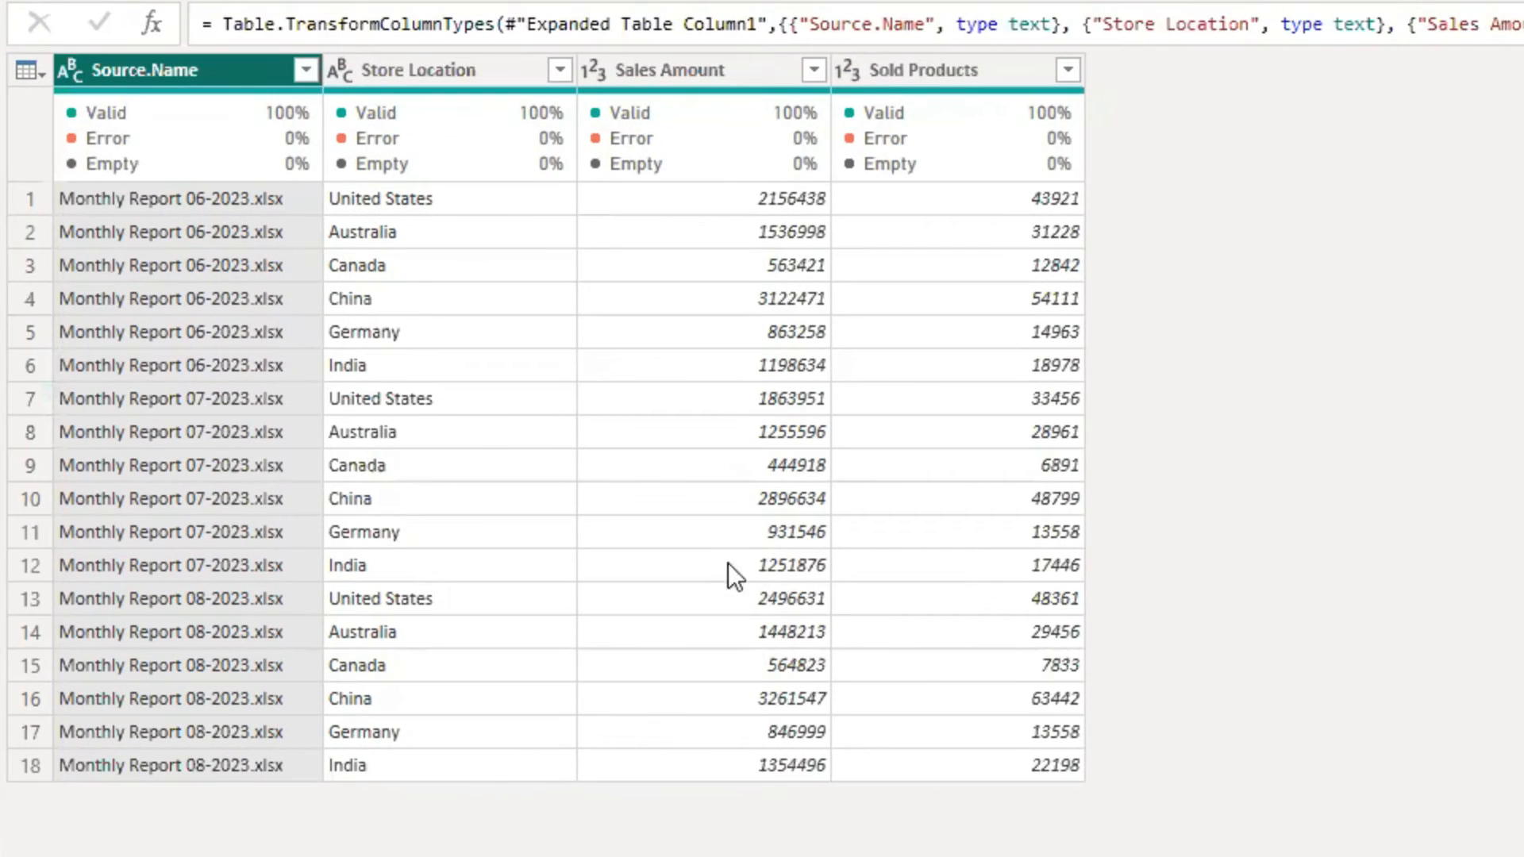
{"action": "mouse_move", "coordinate": [470, 786]}
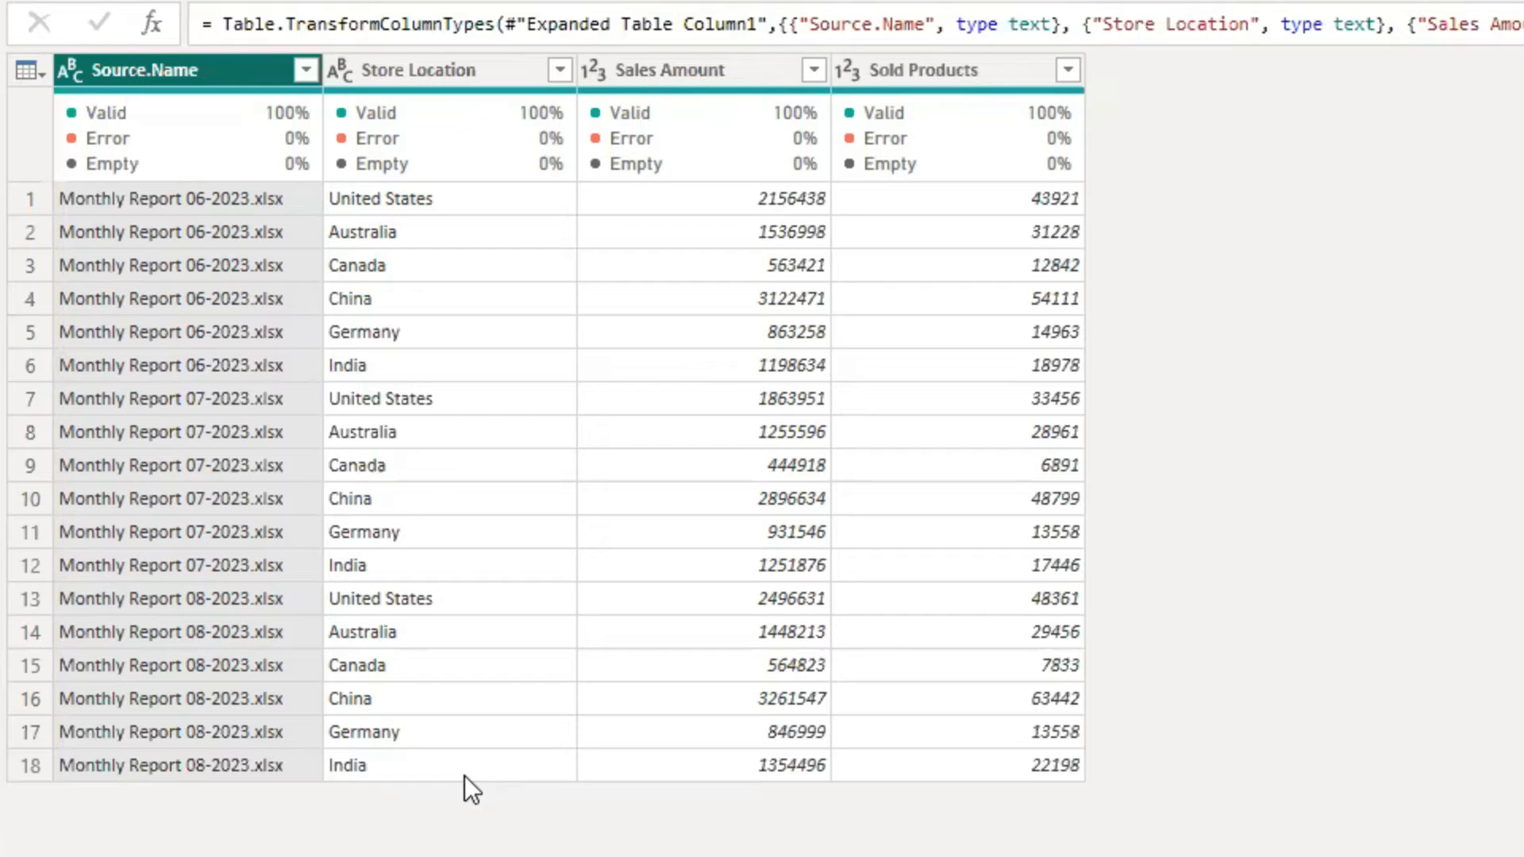
{"action": "mouse_move", "coordinate": [255, 580]}
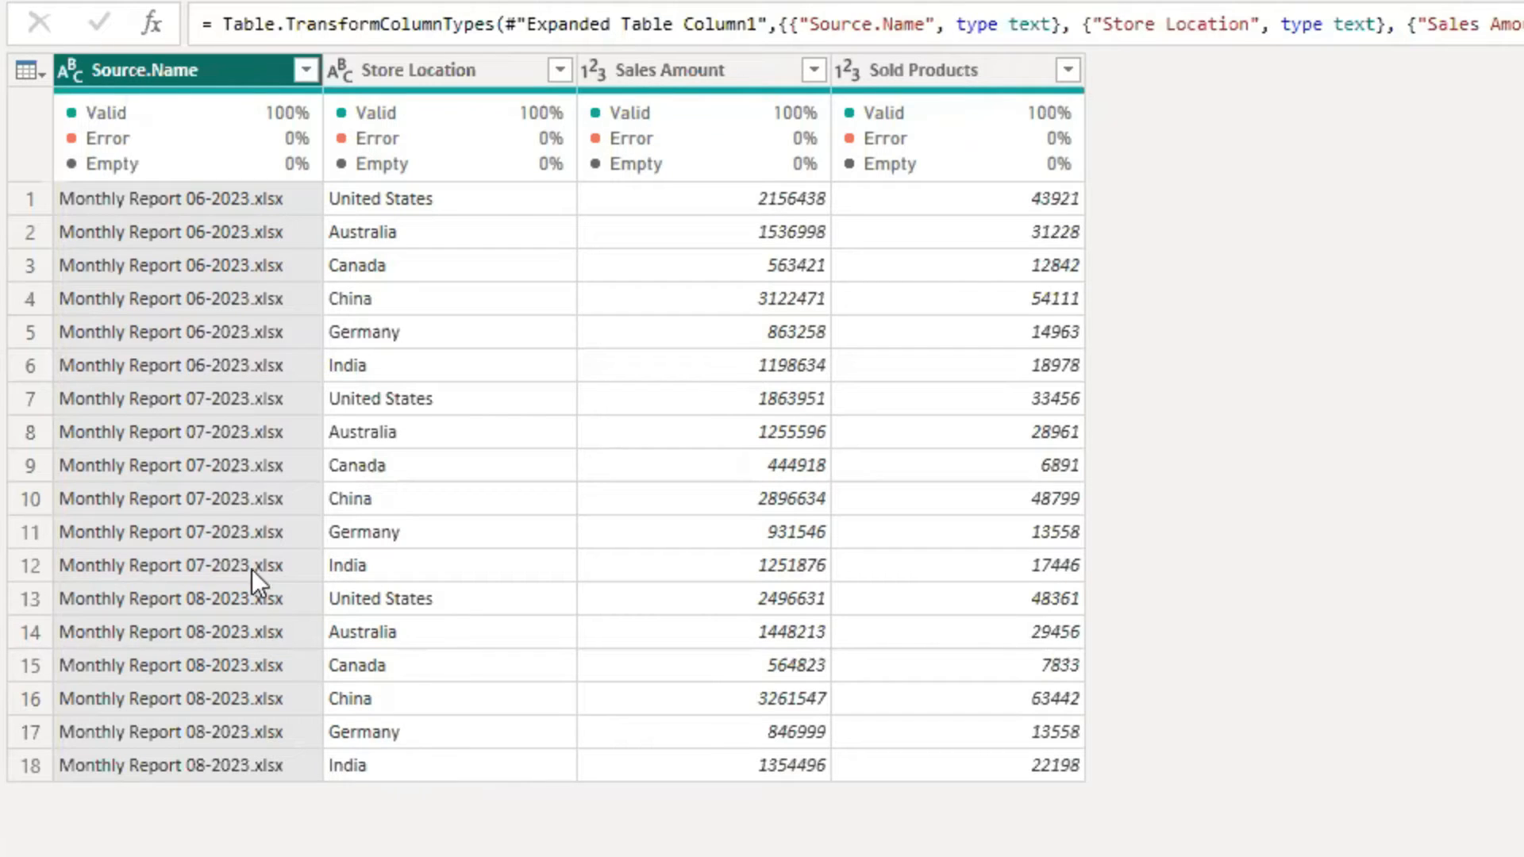
- Select the Source.Name column in the combined Main query
{"action": "left_click", "coordinate": [146, 68]}
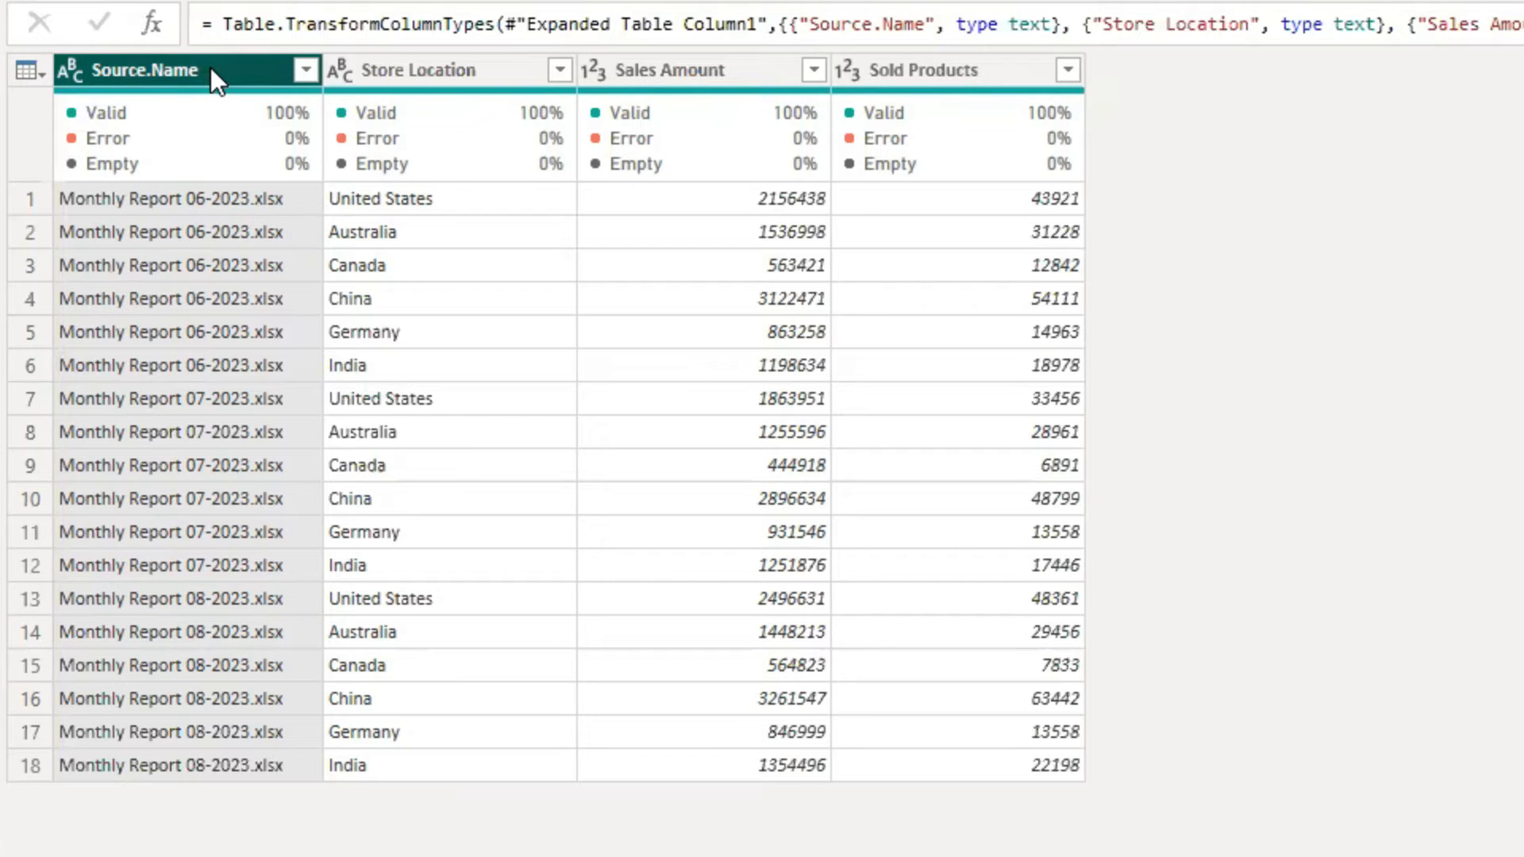
{"action": "mouse_move", "coordinate": [241, 80]}
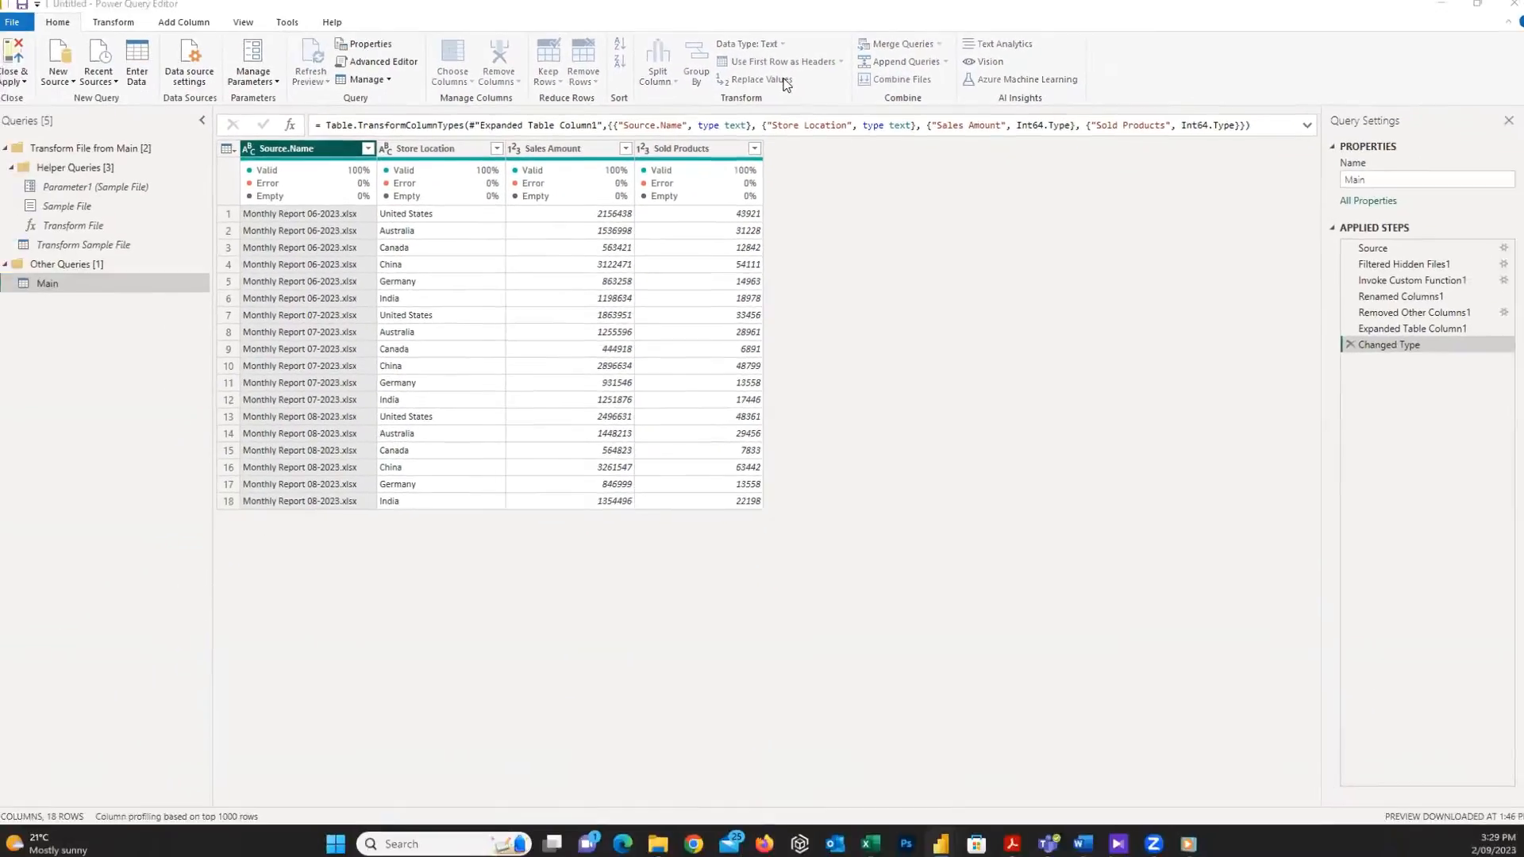
- Strip 'Monthly Report' and '.xlsx' from the Source.Name values via Replace Values
{"action": "left_click", "coordinate": [758, 80]}
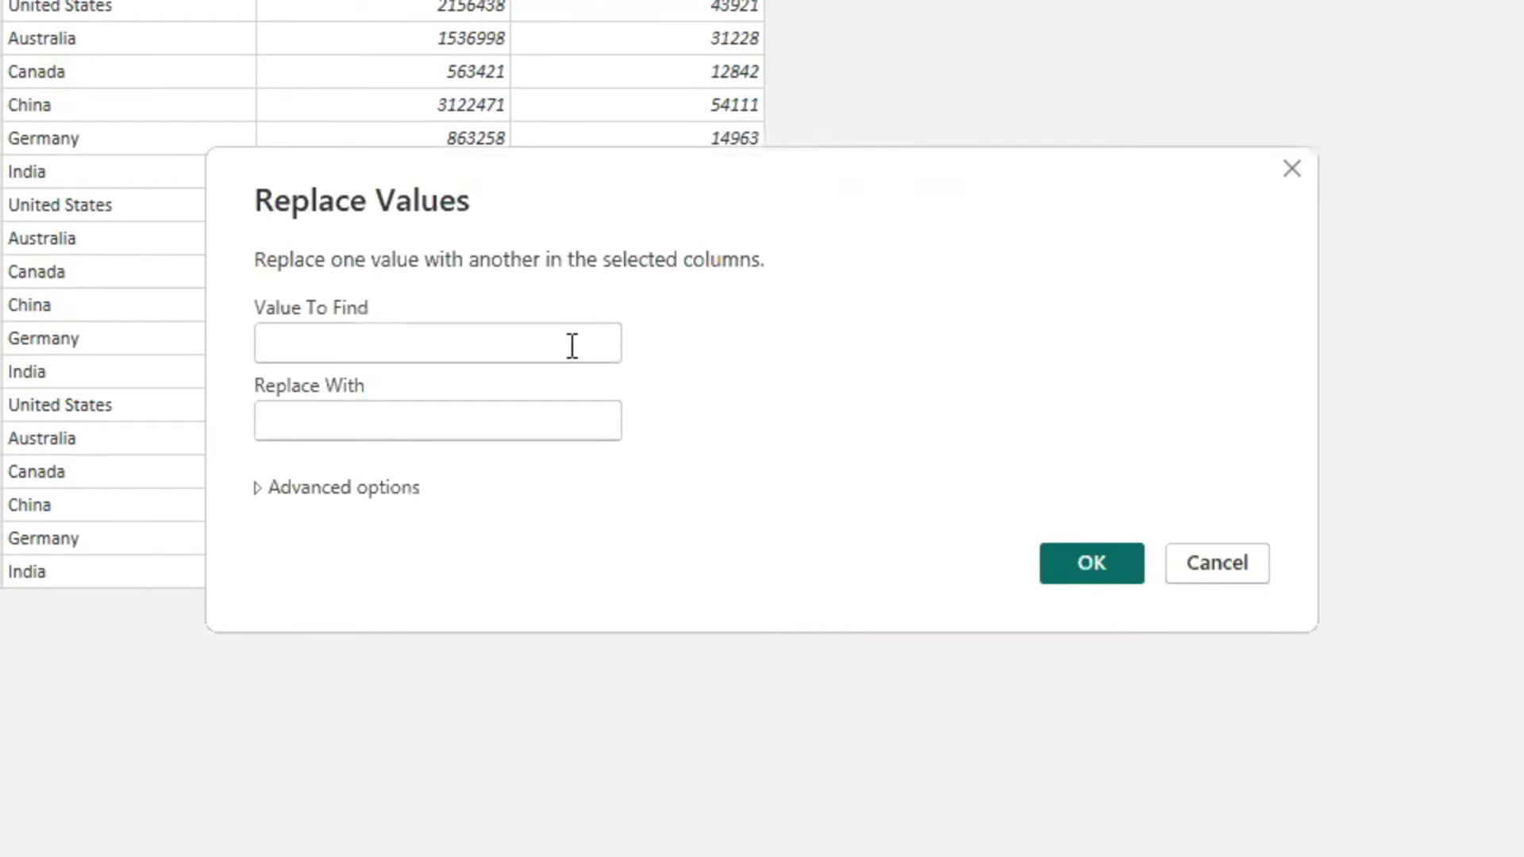
{"action": "type", "text": "Monthly Report"}
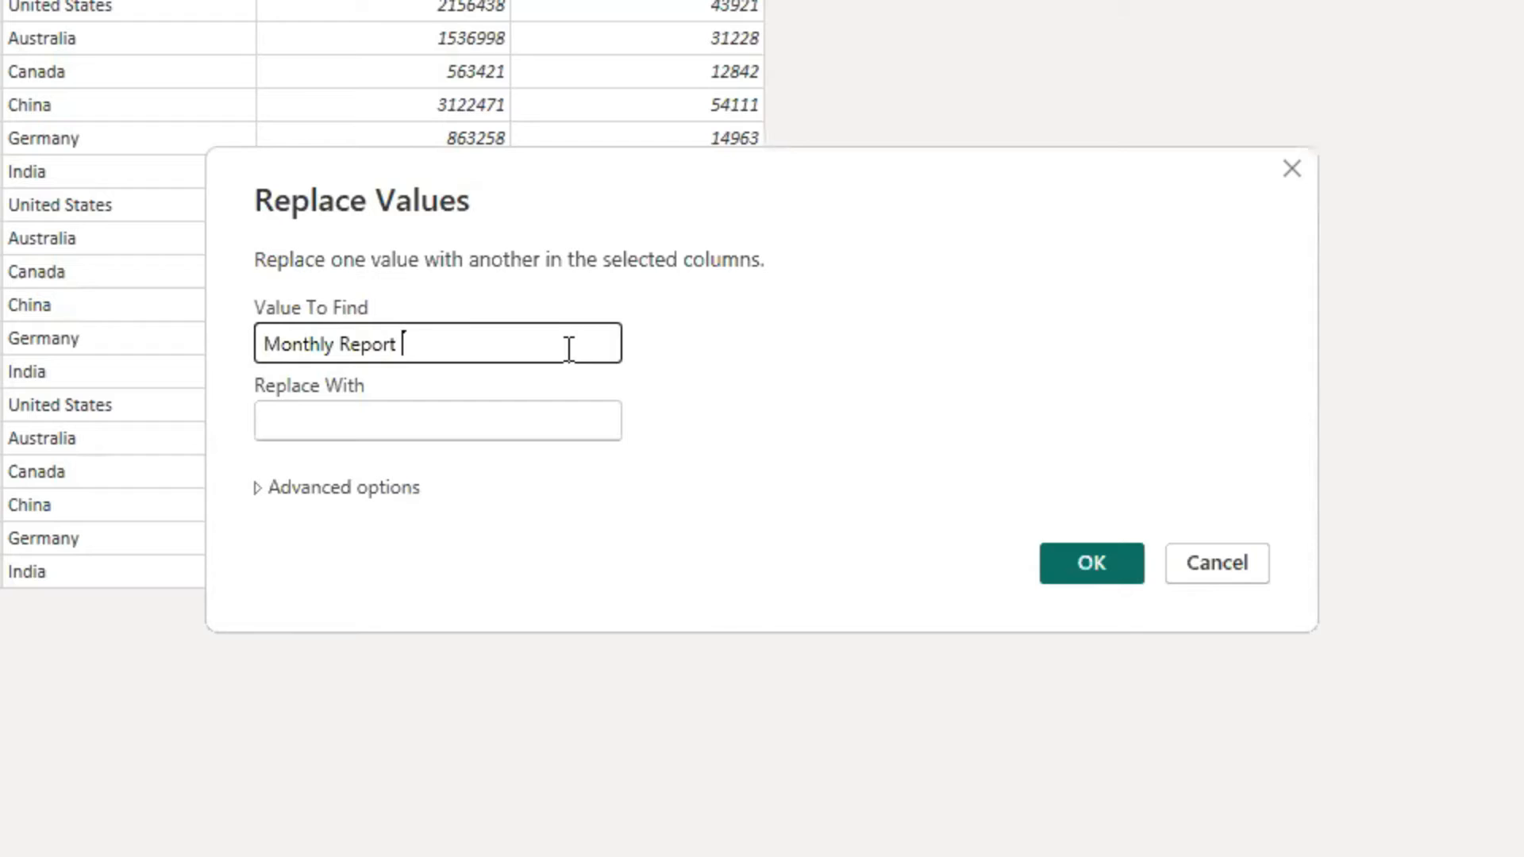
{"action": "mouse_move", "coordinate": [543, 425]}
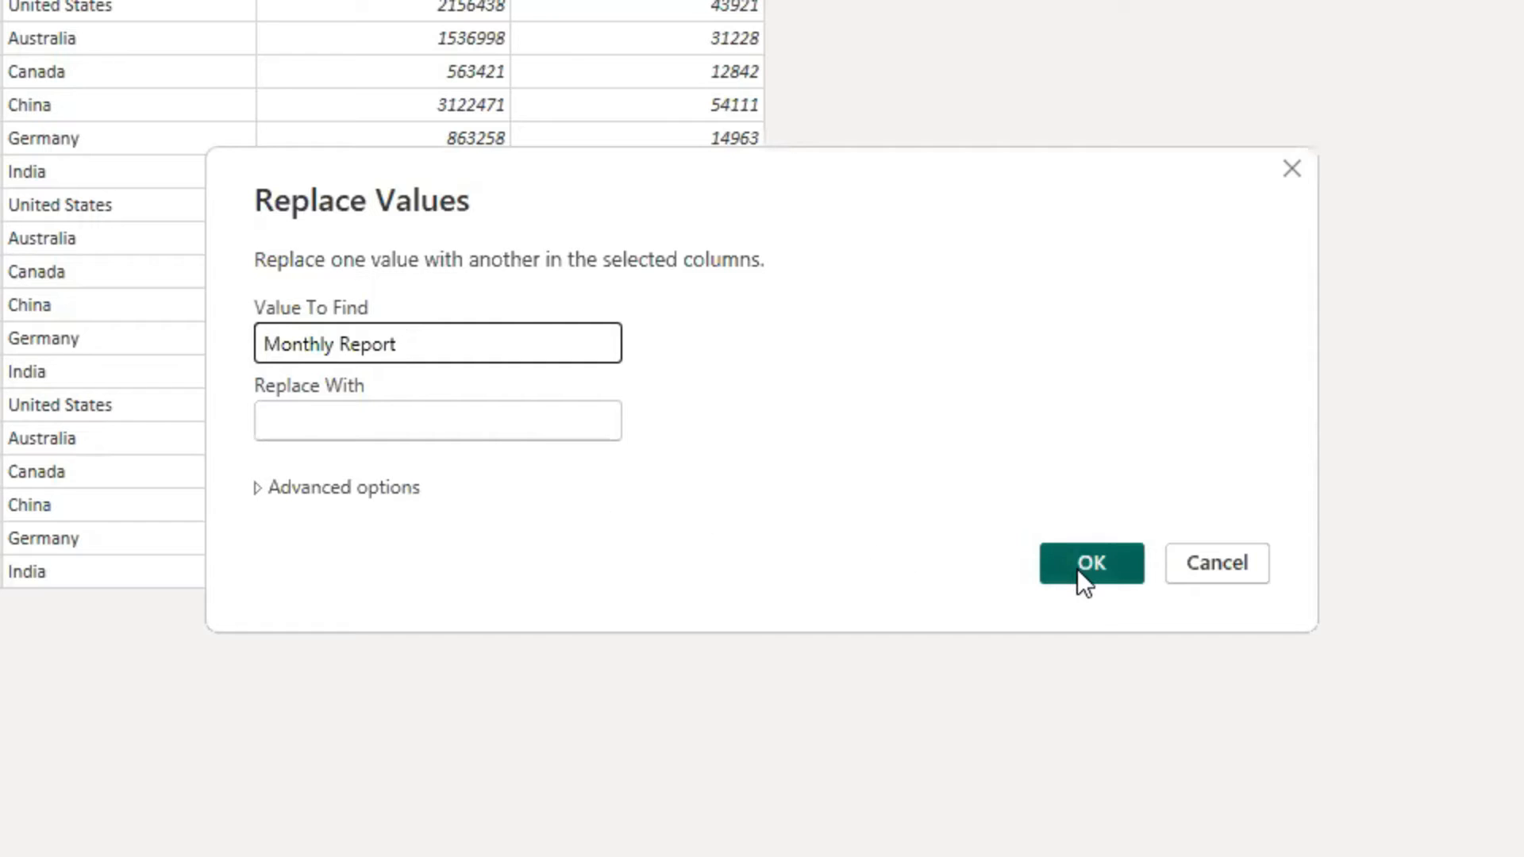
{"action": "left_click", "coordinate": [1090, 562]}
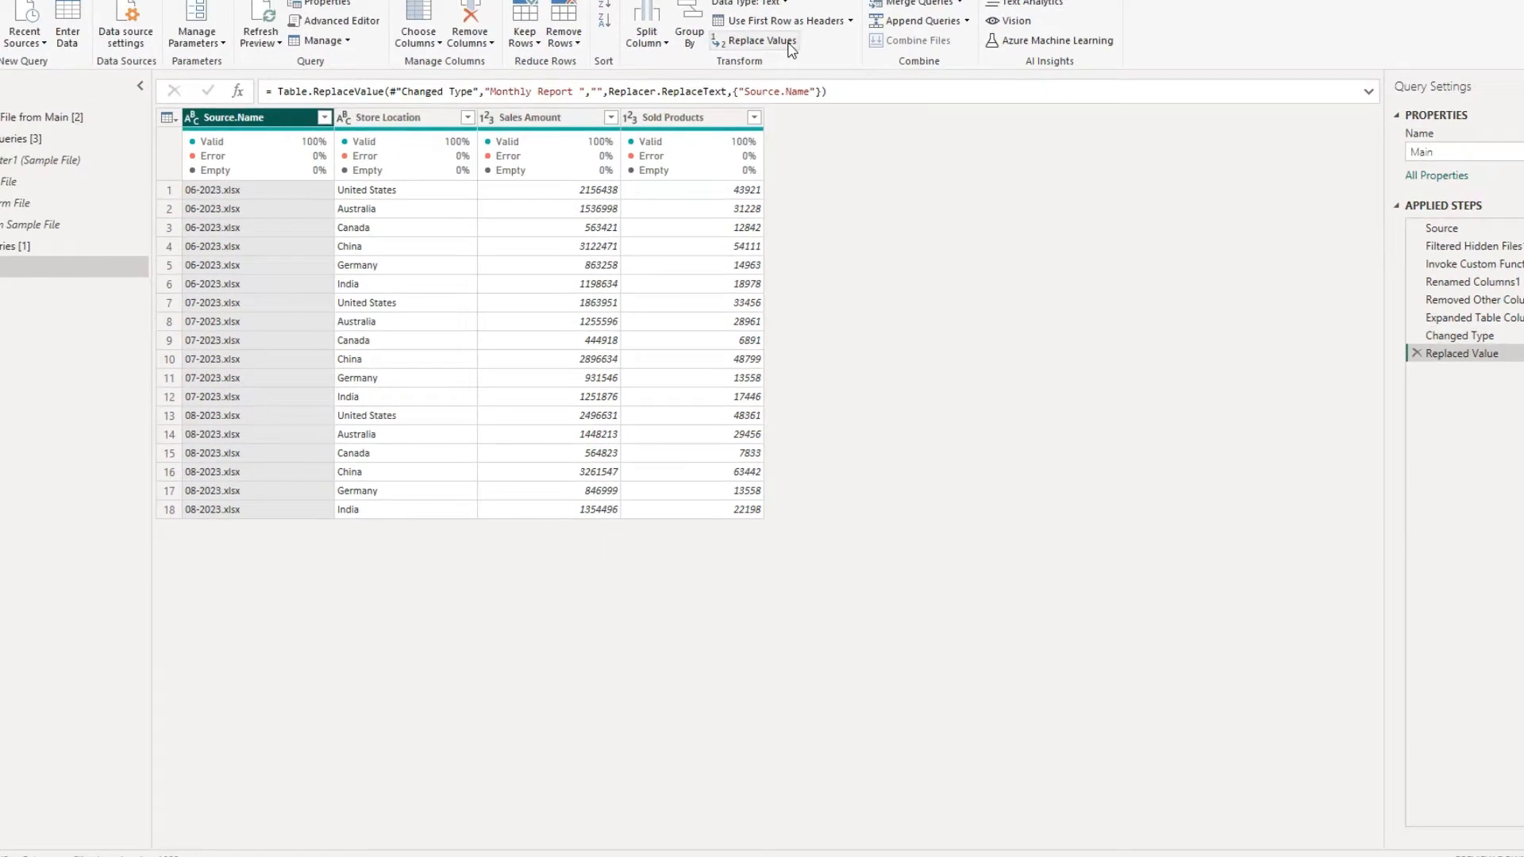
{"action": "left_click", "coordinate": [761, 40]}
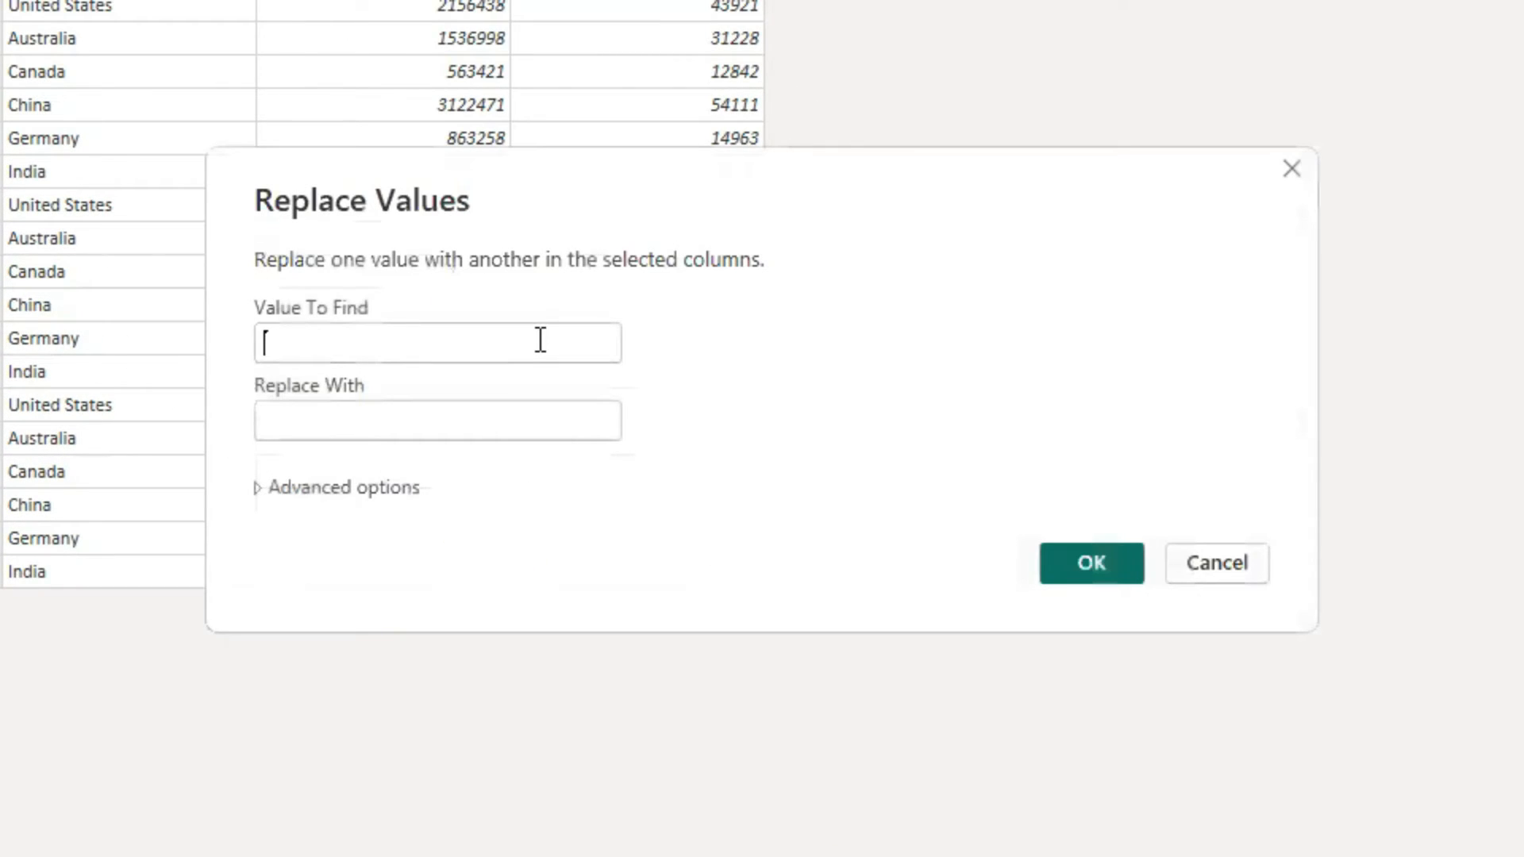
{"action": "type", "text": ".xlsx"}
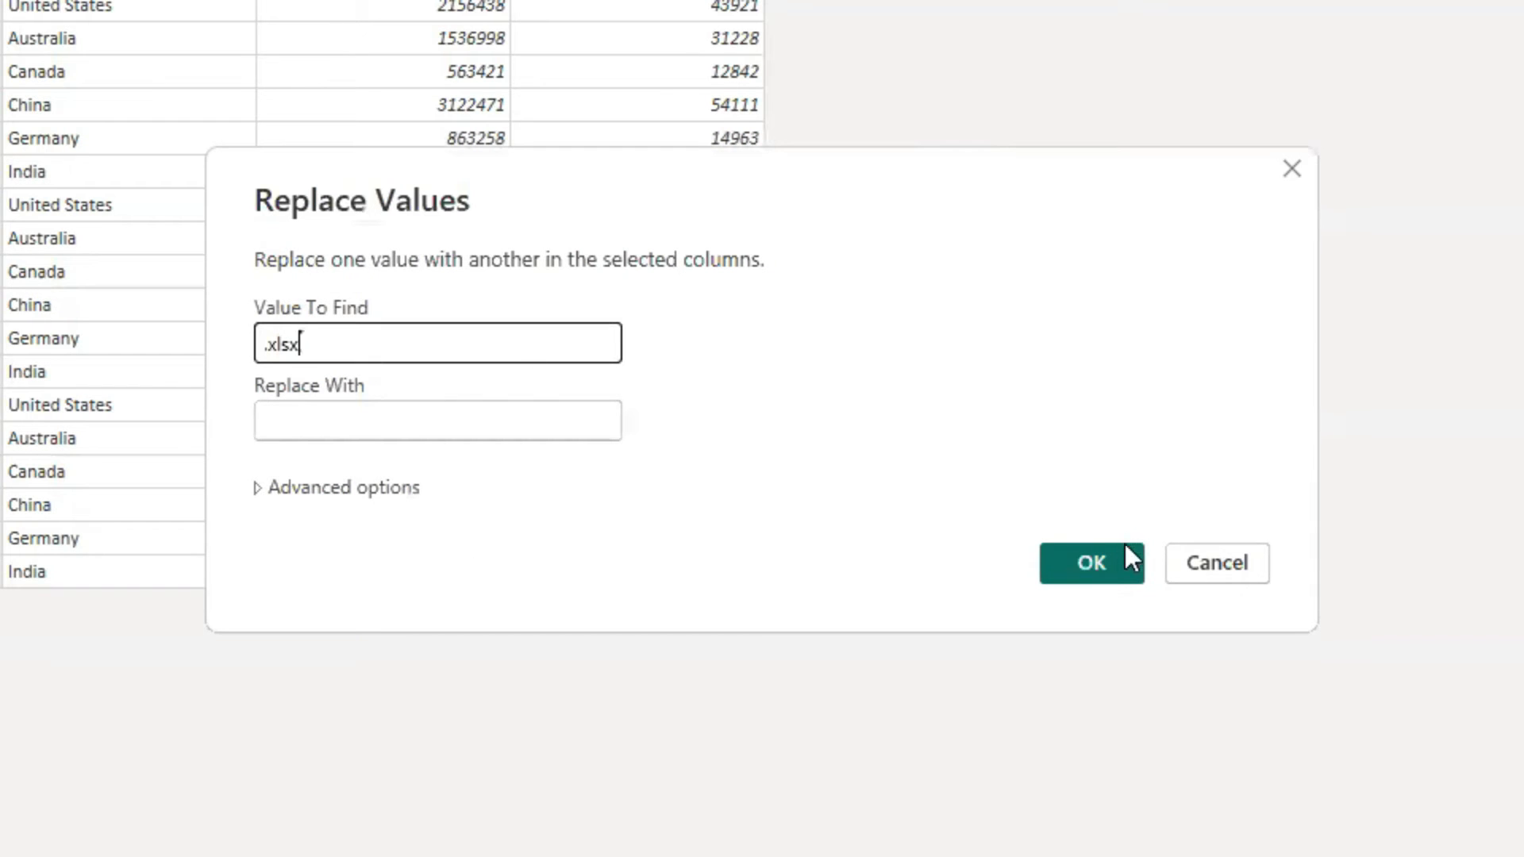
{"action": "left_click", "coordinate": [1090, 562]}
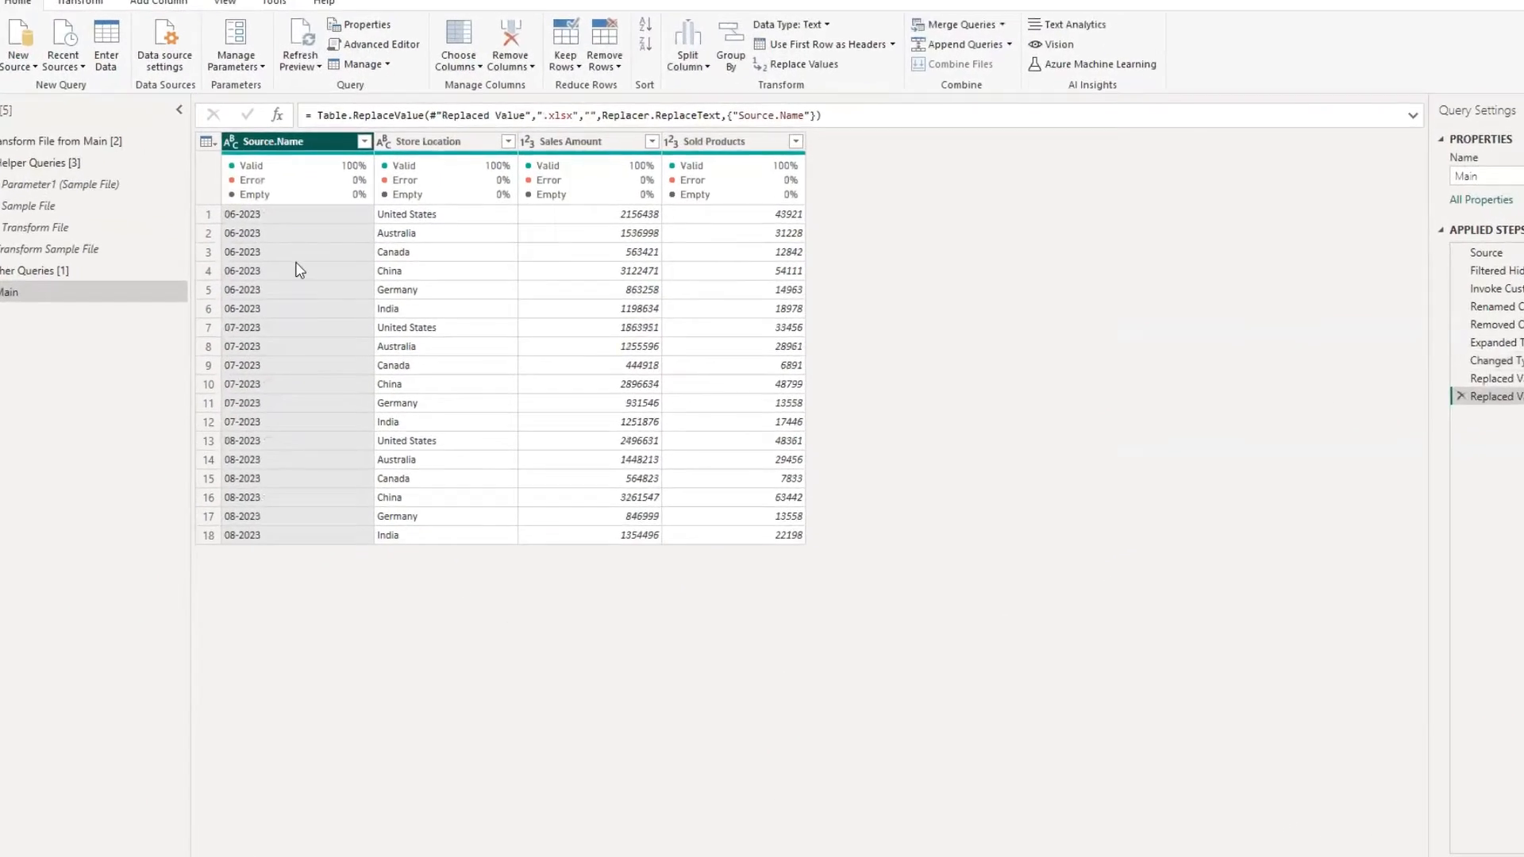
- Convert the column to Date type, rename it Report Month, and Close & Apply
{"action": "left_click", "coordinate": [229, 142]}
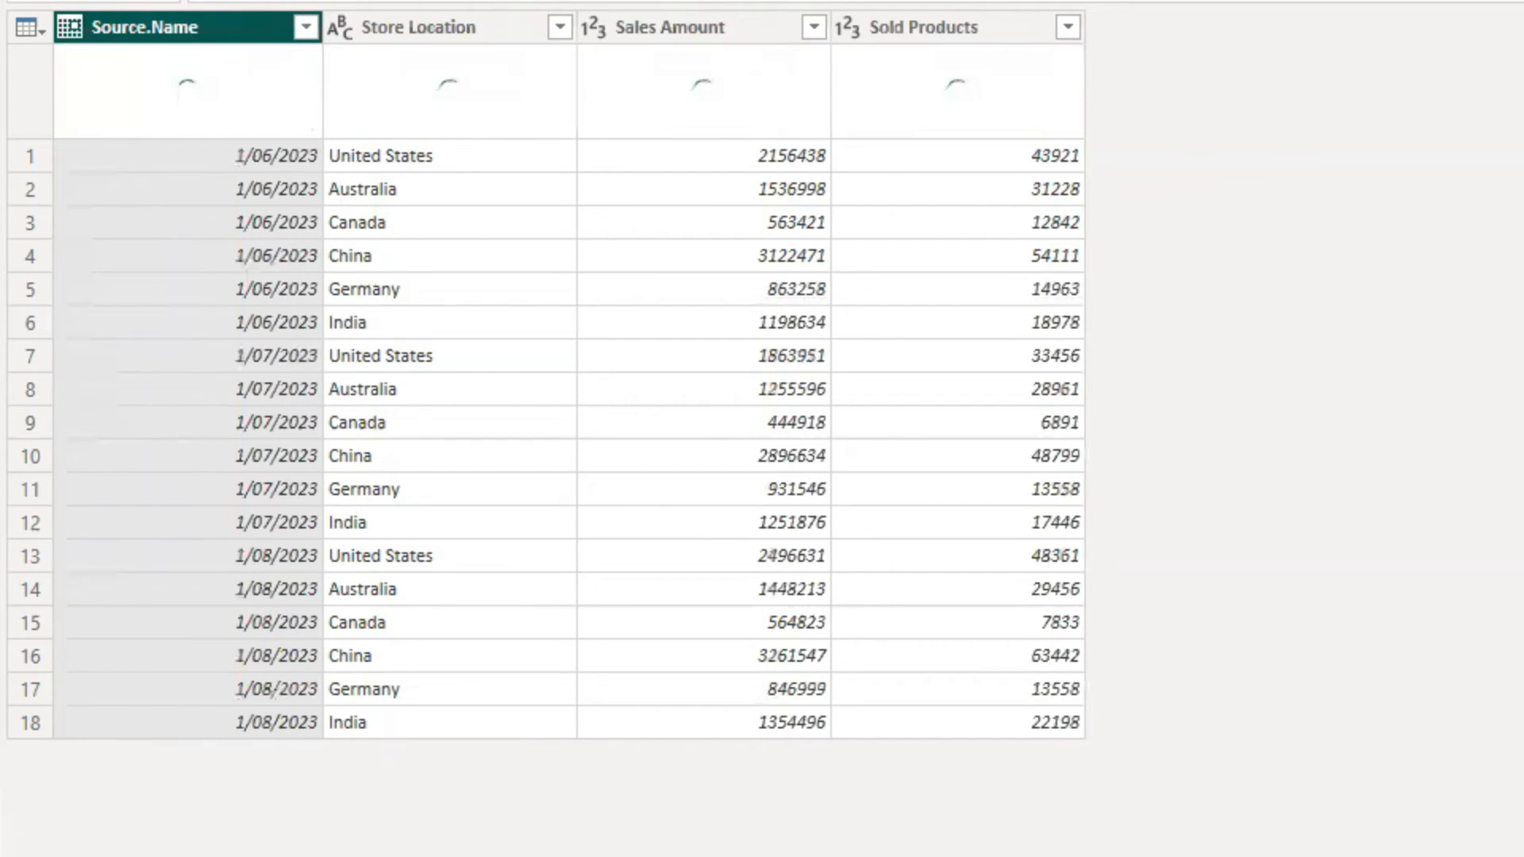
{"action": "double_click", "coordinate": [146, 27]}
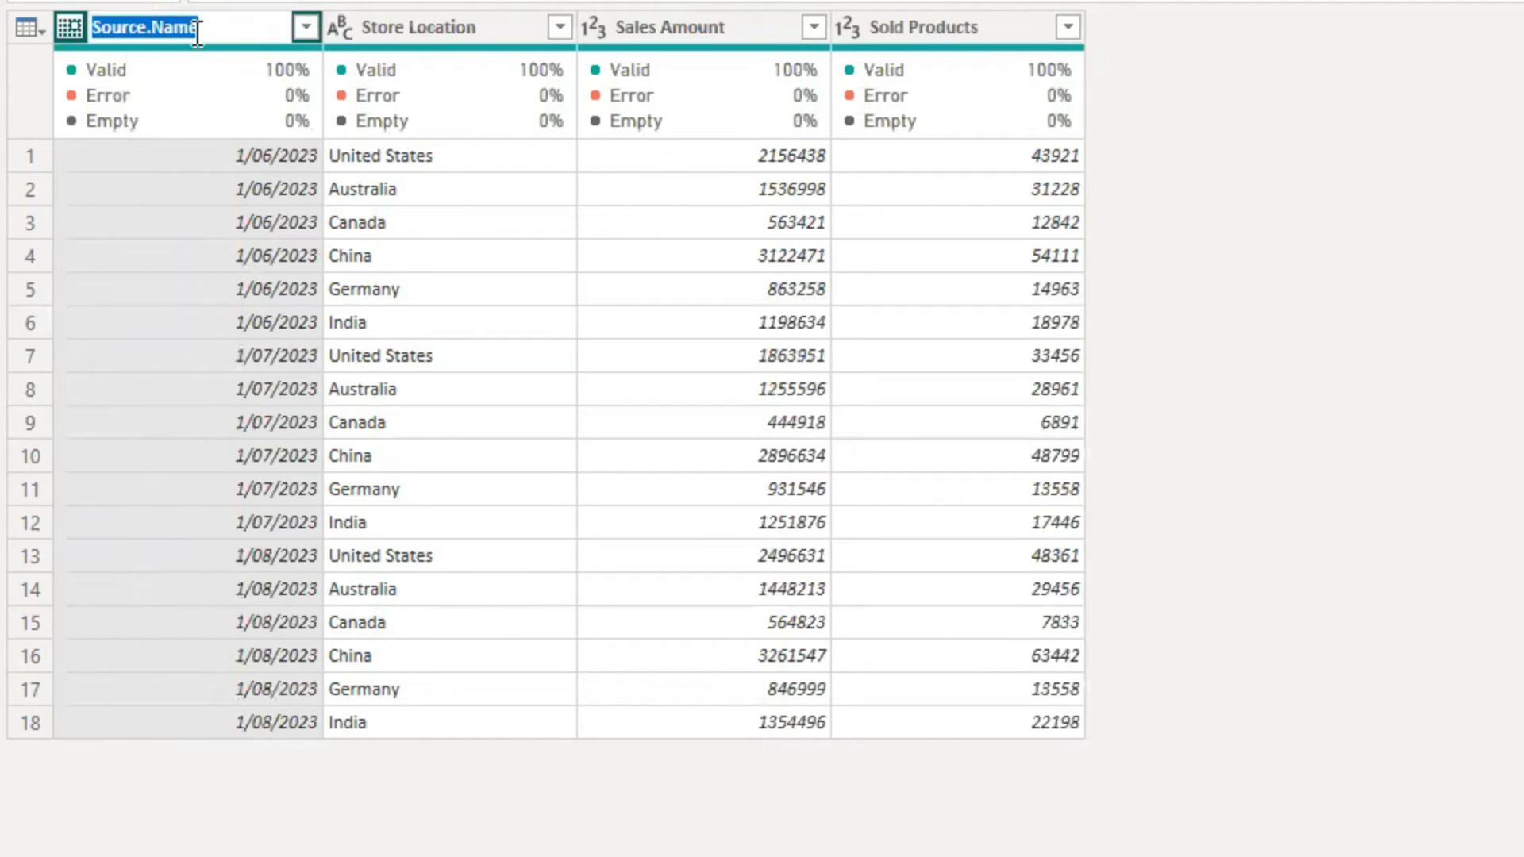
{"action": "type", "text": "Report Month"}
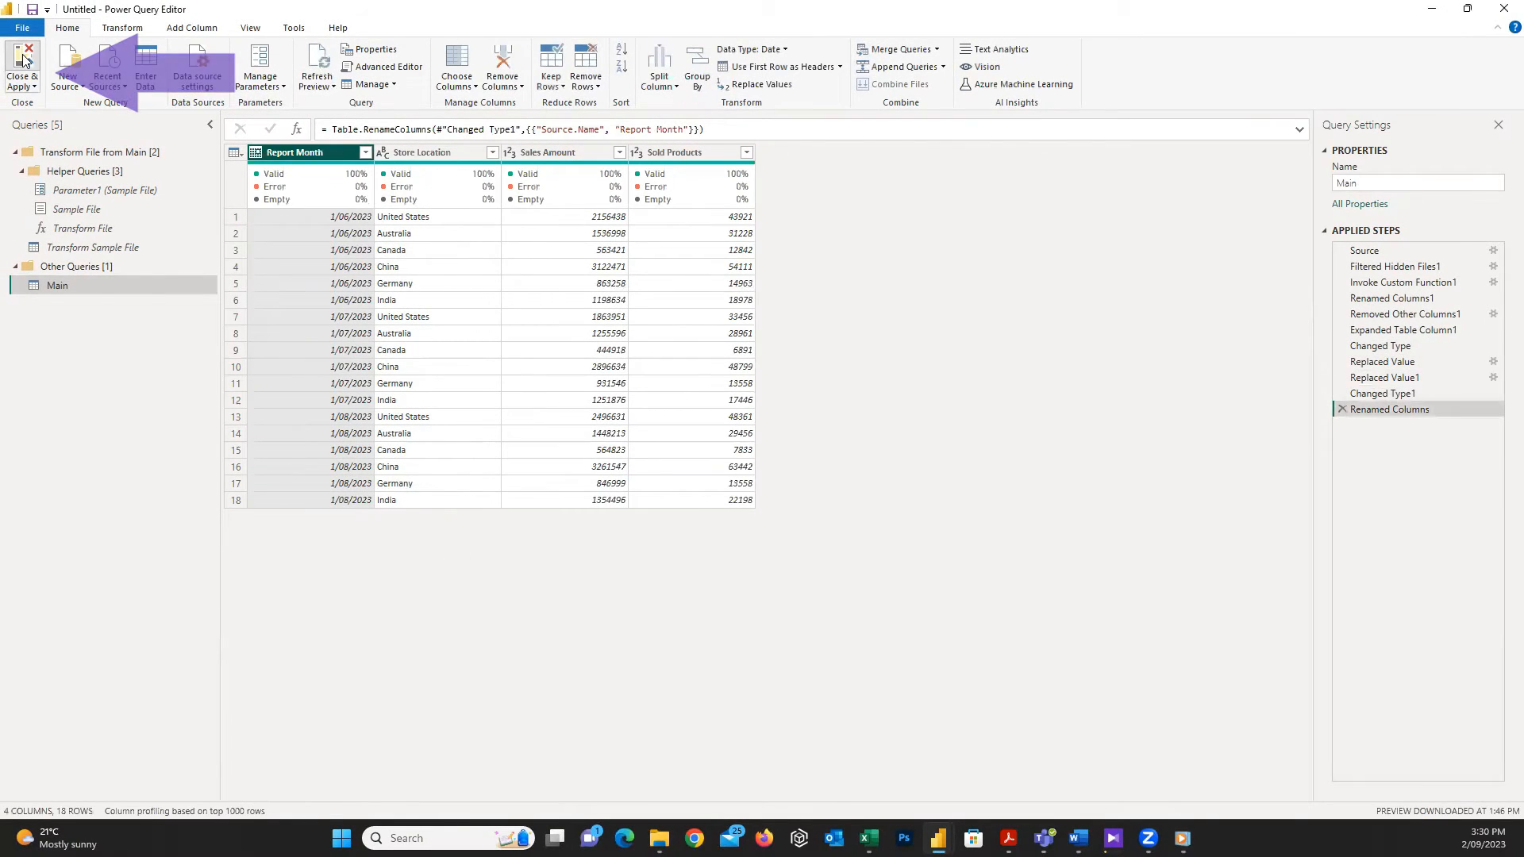
{"action": "left_click", "coordinate": [20, 69]}
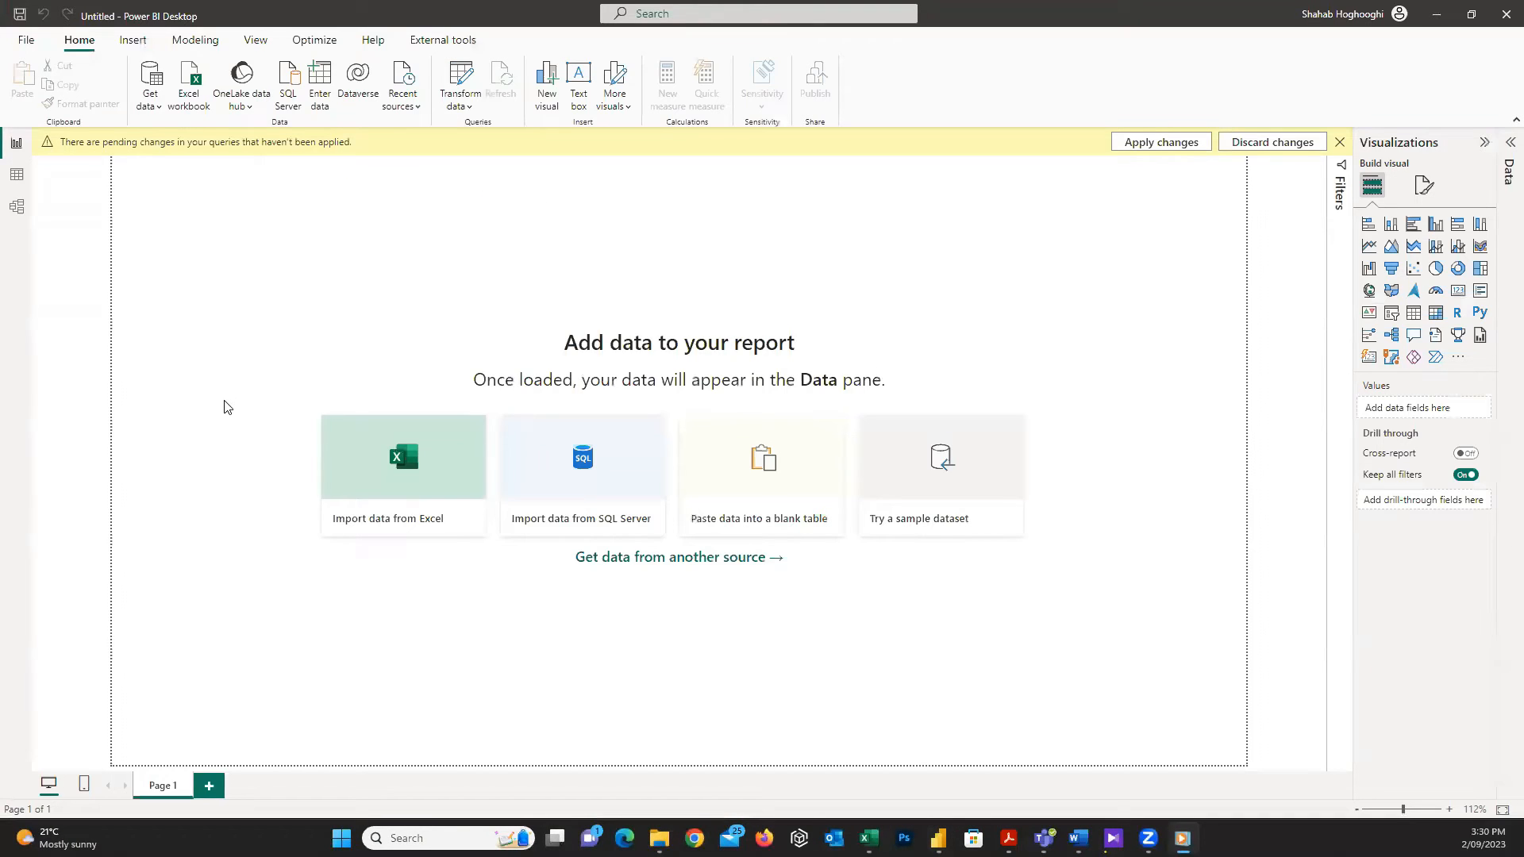
- Apply the pending query changes to load Main, then view the Sources folder
{"action": "left_click", "coordinate": [1159, 141]}
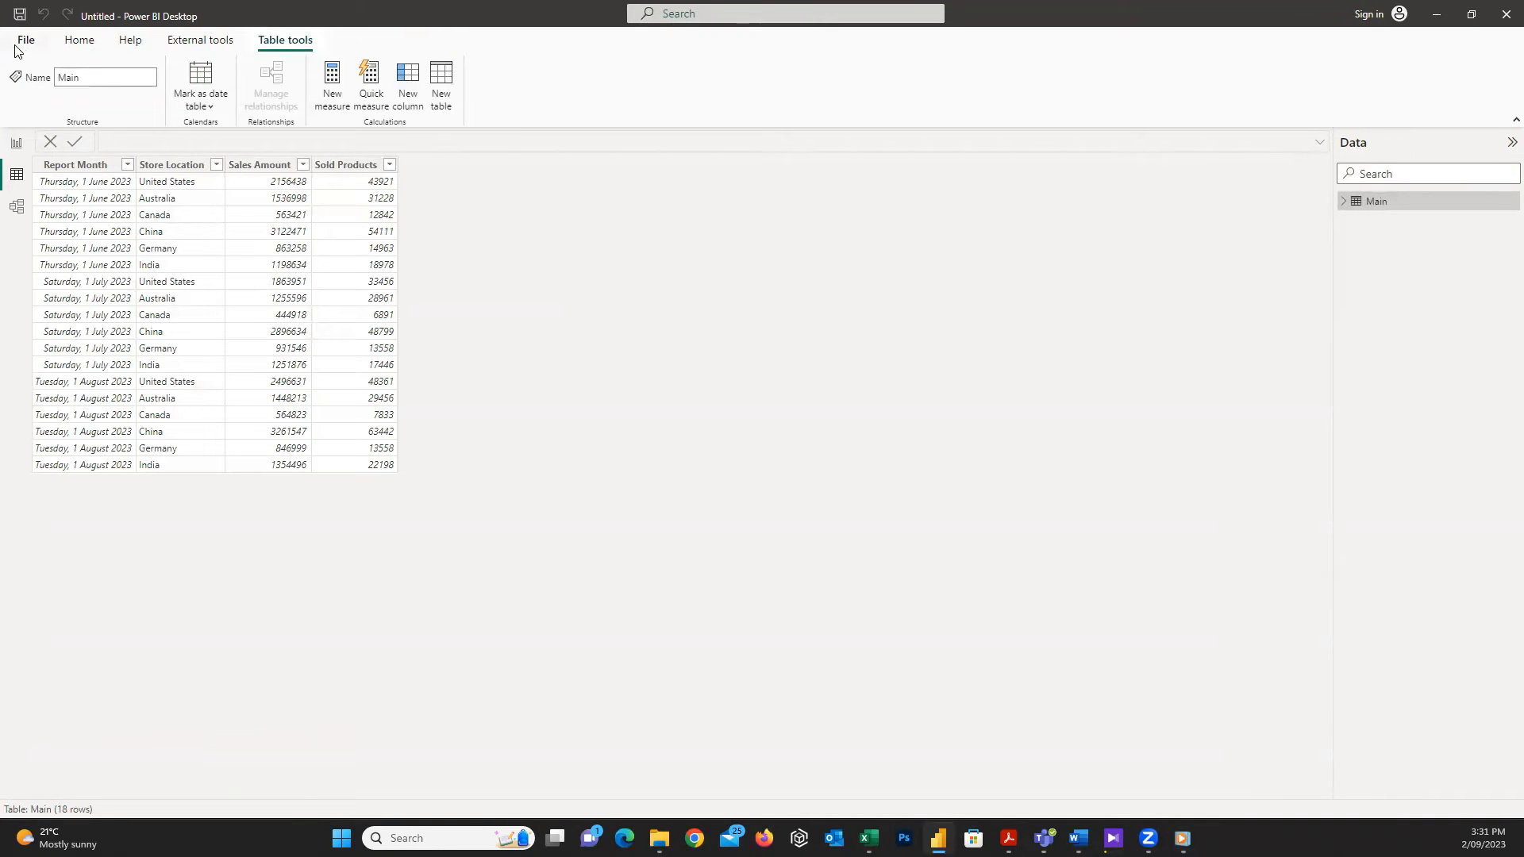
{"action": "left_click", "coordinate": [79, 40]}
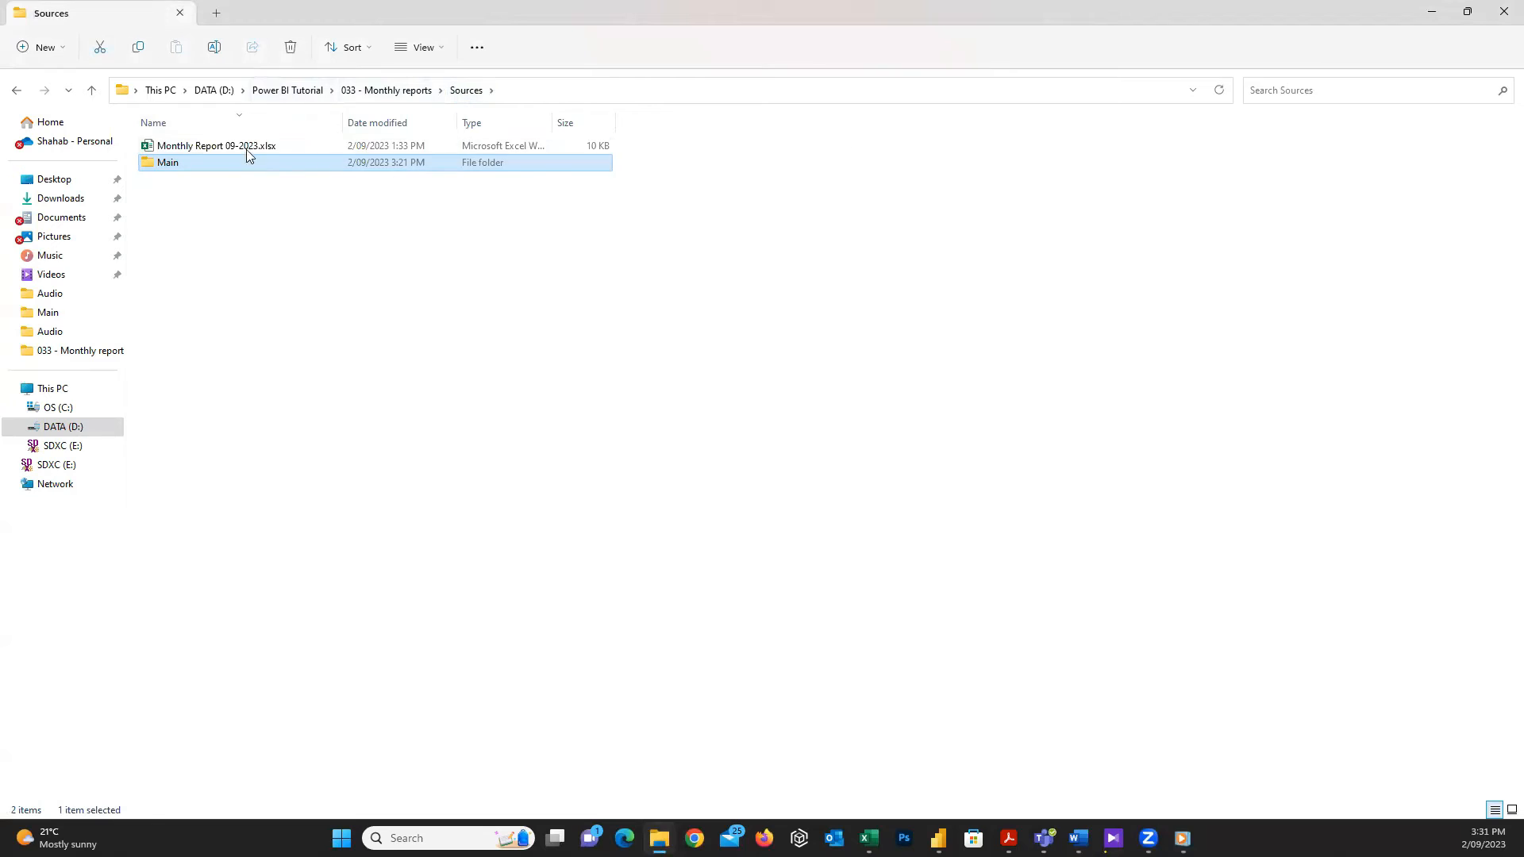
- Select Monthly Report 09-2023.xlsx in Sources and return to Power BI Desktop
{"action": "left_click", "coordinate": [218, 145]}
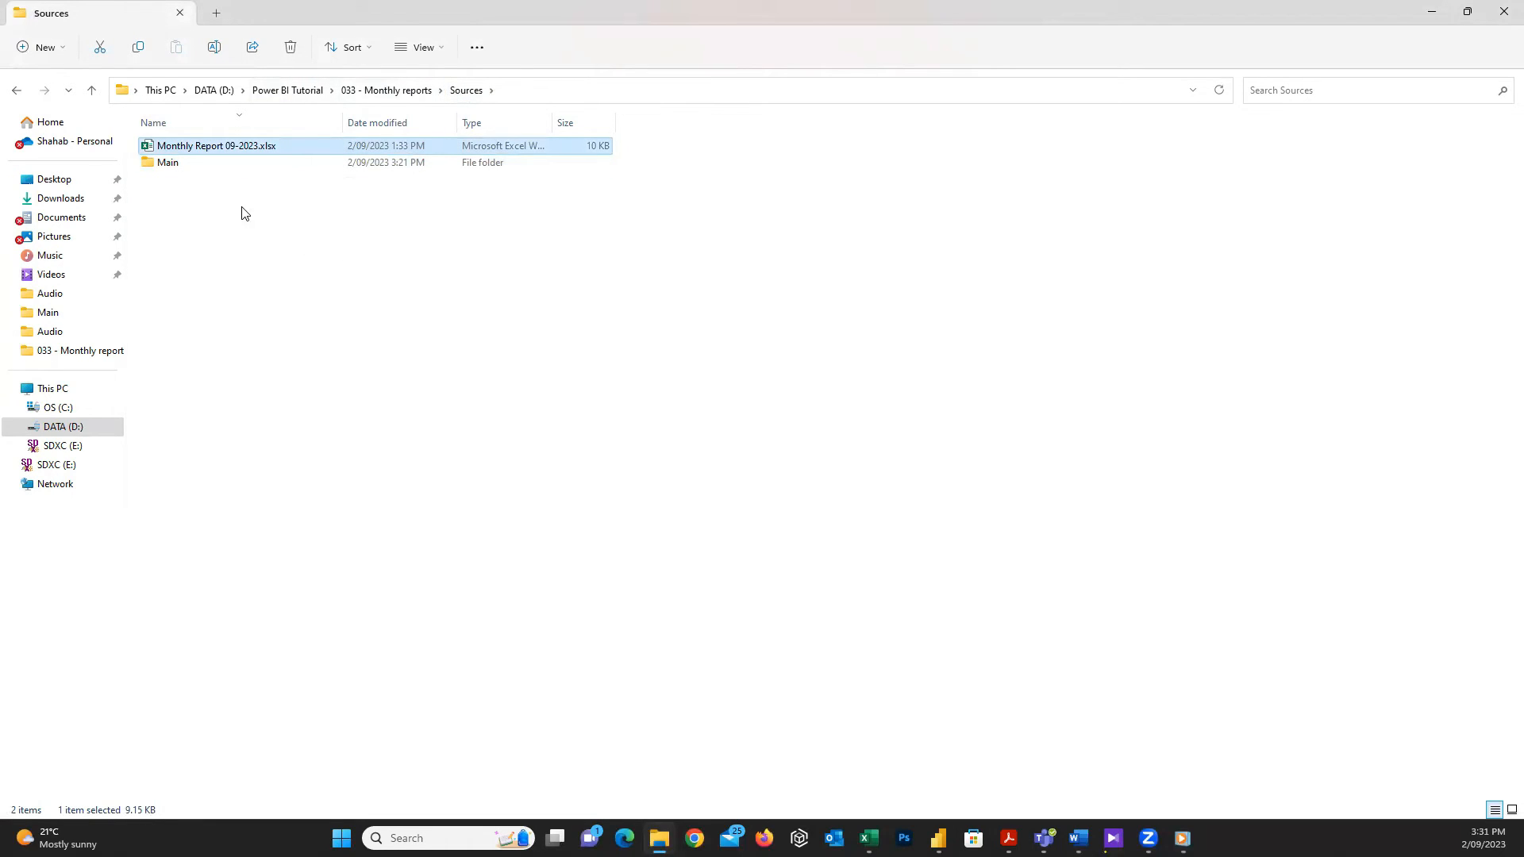
{"action": "double_click", "coordinate": [167, 162]}
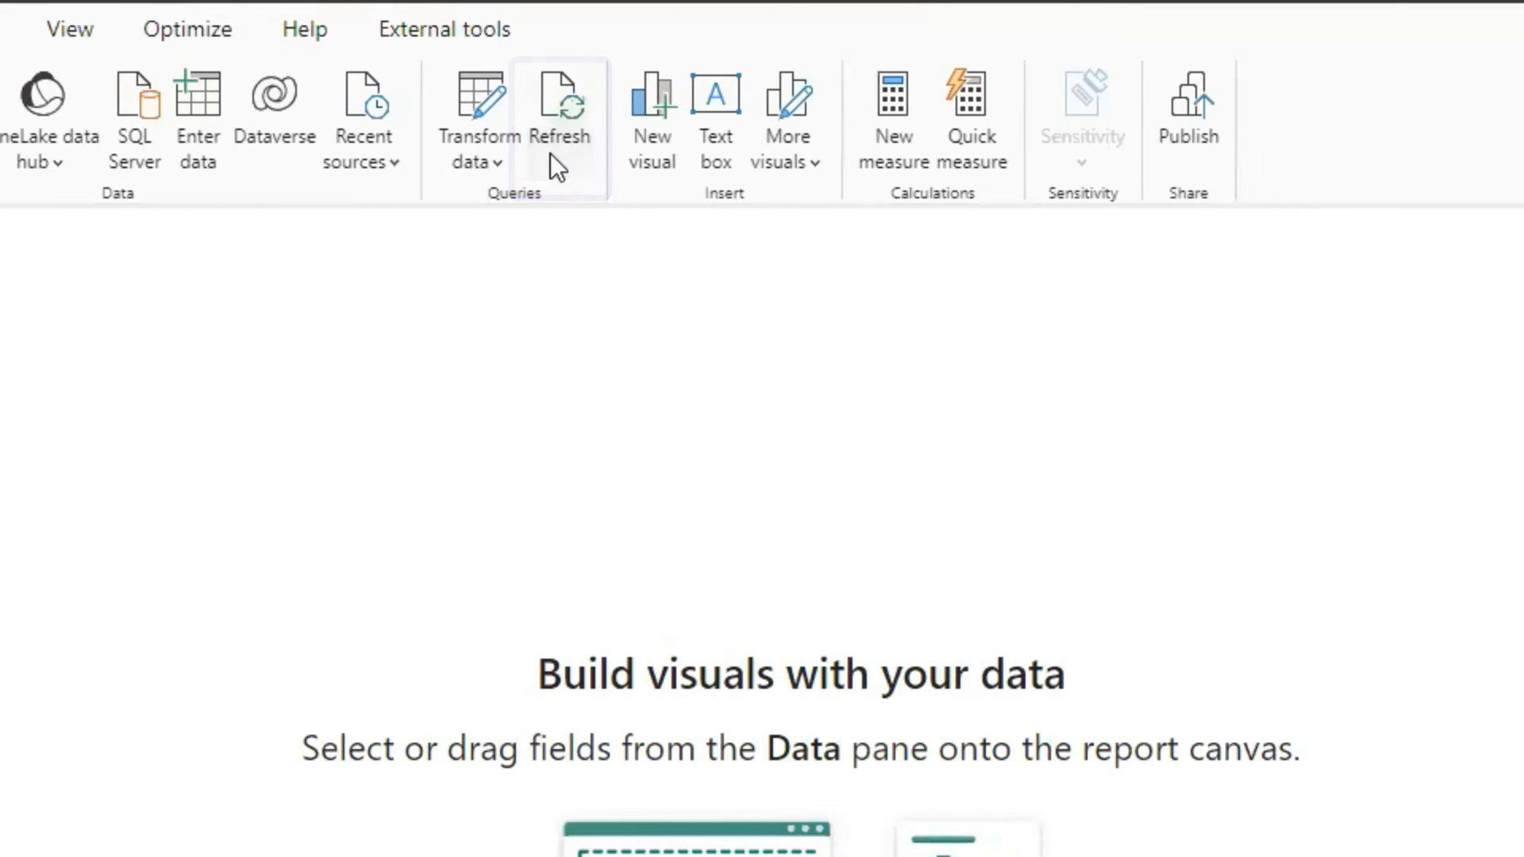
- Refresh the report data, then refresh the Main query preview in Power Query Editor
{"action": "left_click", "coordinate": [558, 107]}
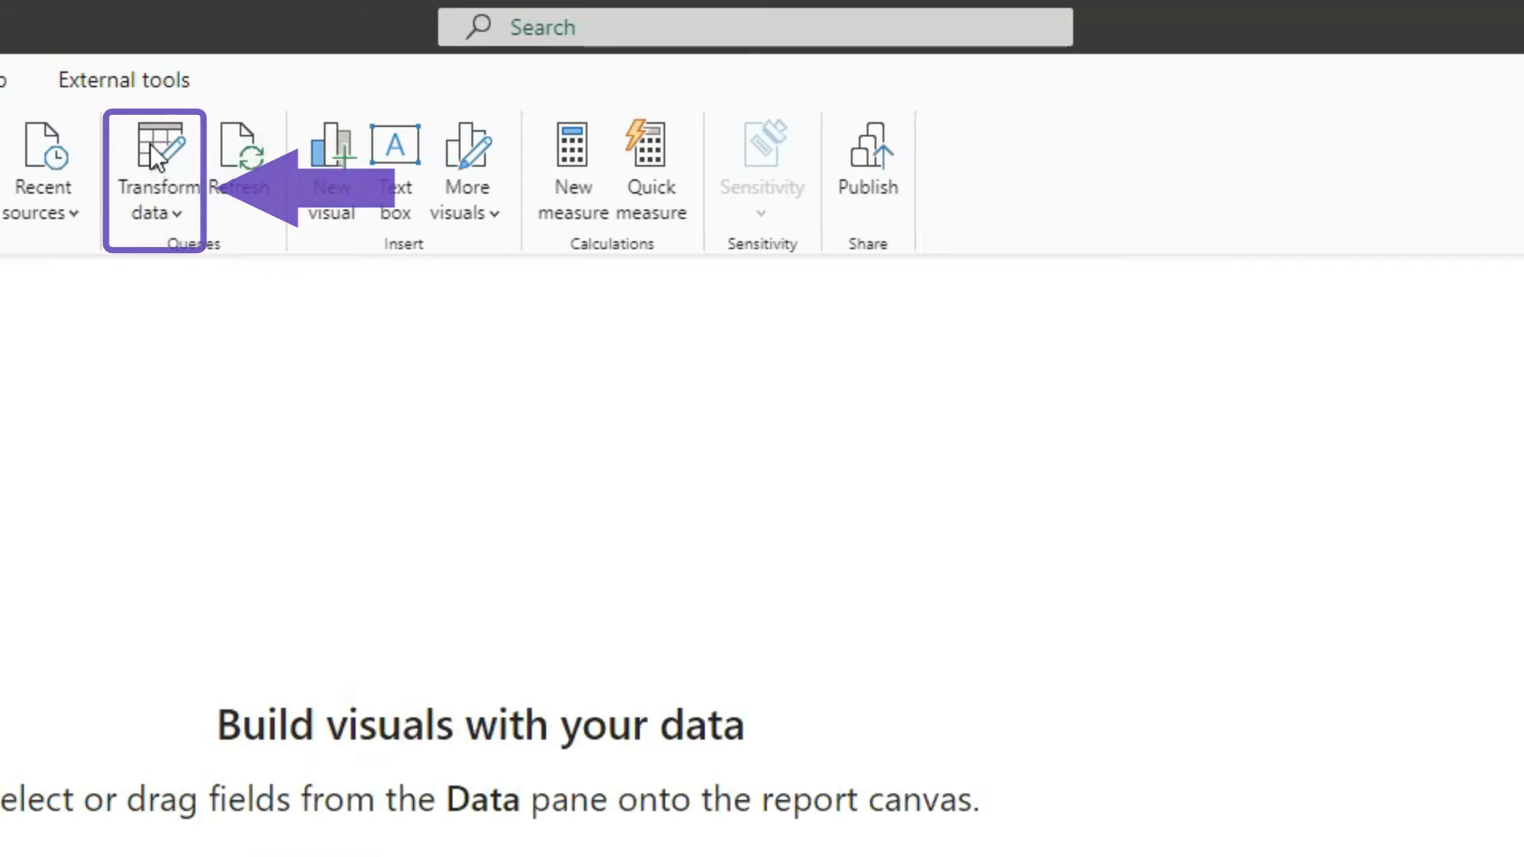
{"action": "left_click", "coordinate": [154, 175]}
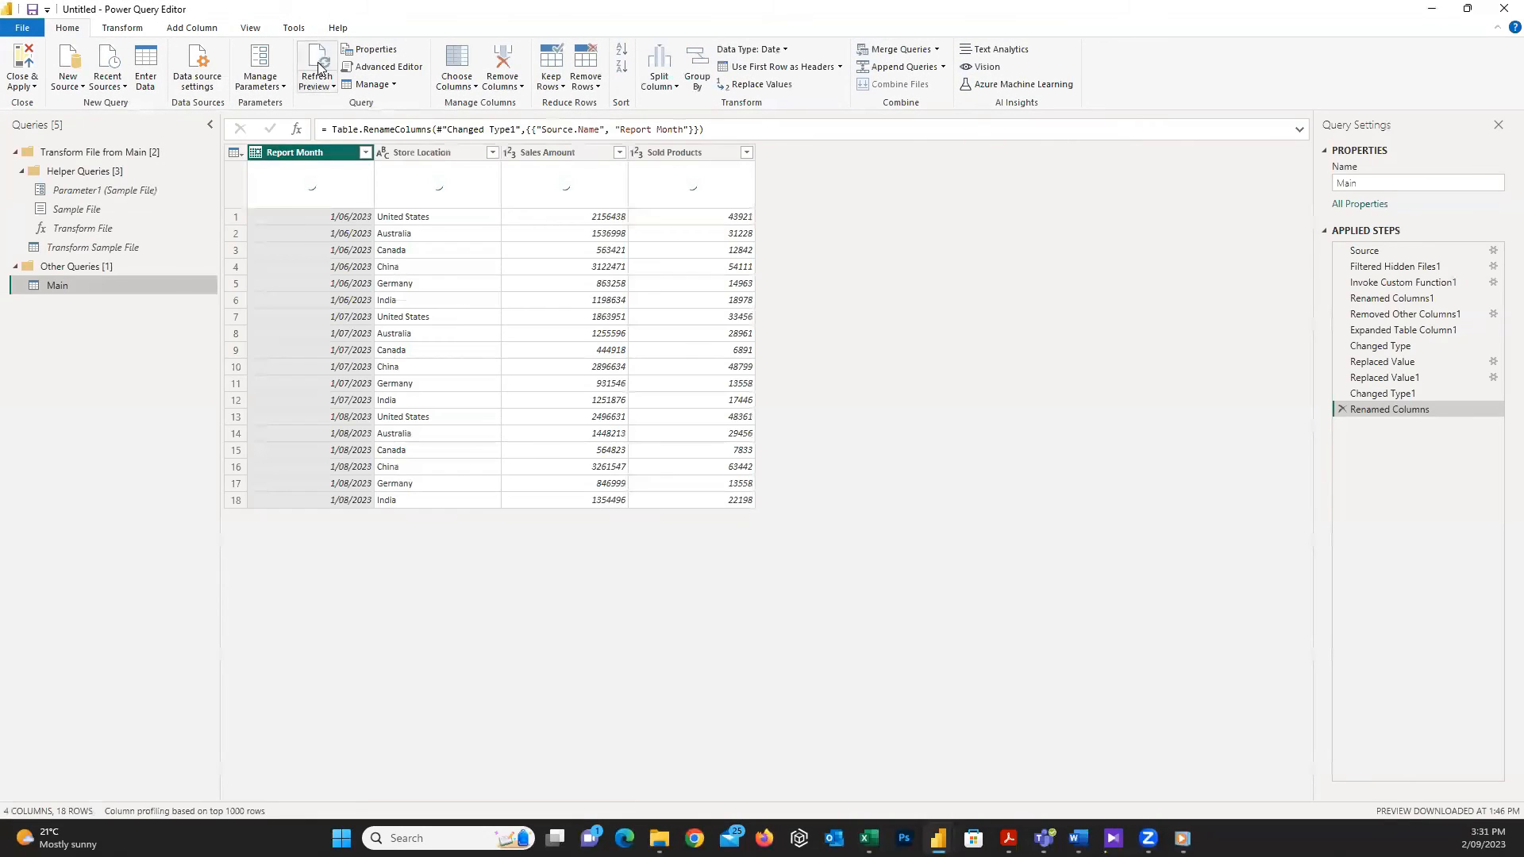
{"action": "left_click", "coordinate": [314, 66]}
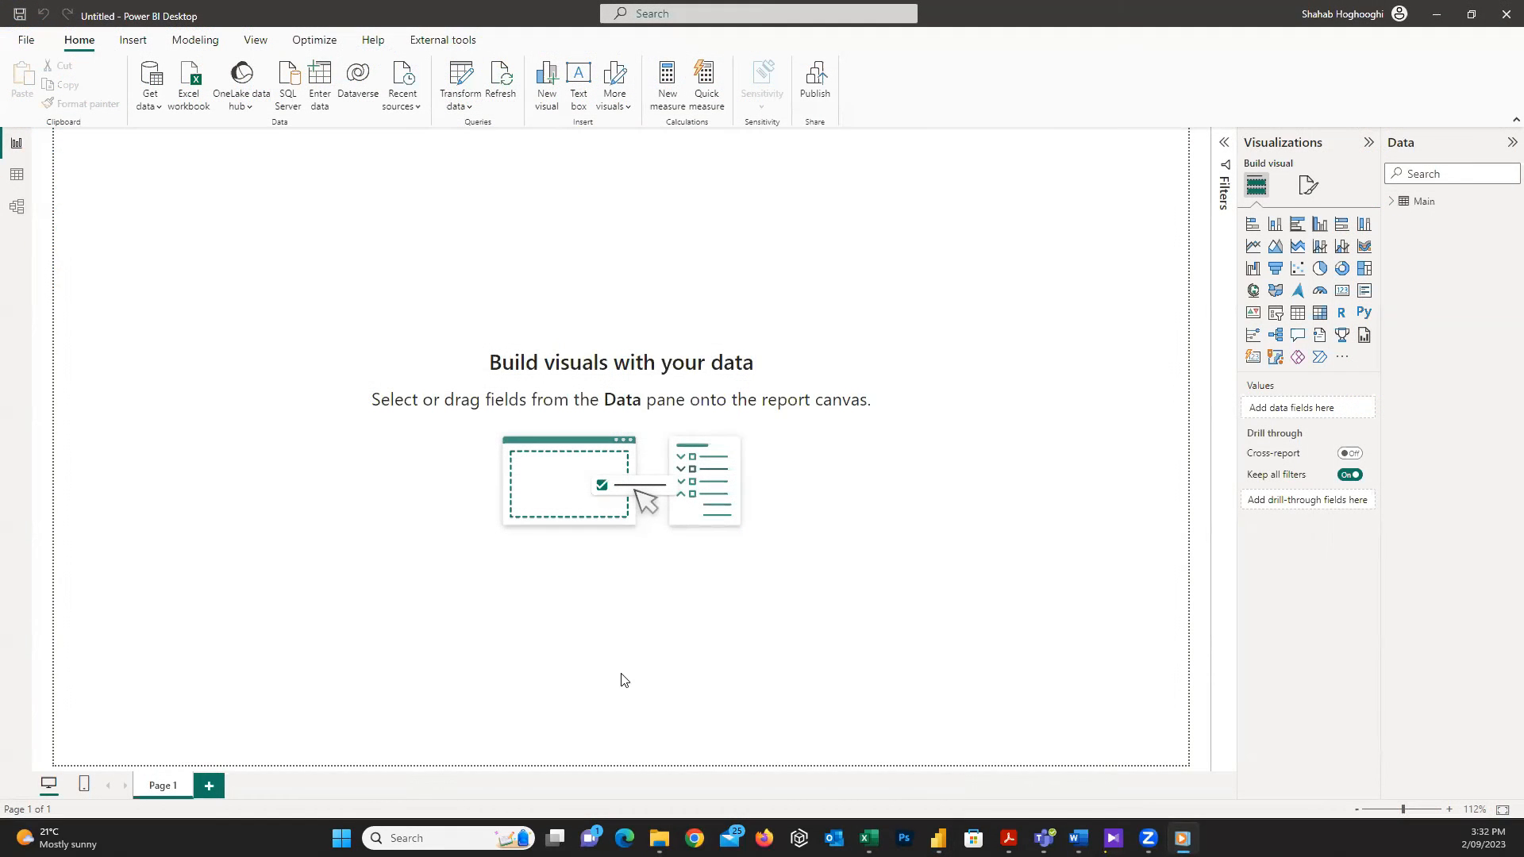
- Show the full Get Data catalogue via More... and search it for 'folder'
{"action": "left_click", "coordinate": [149, 82]}
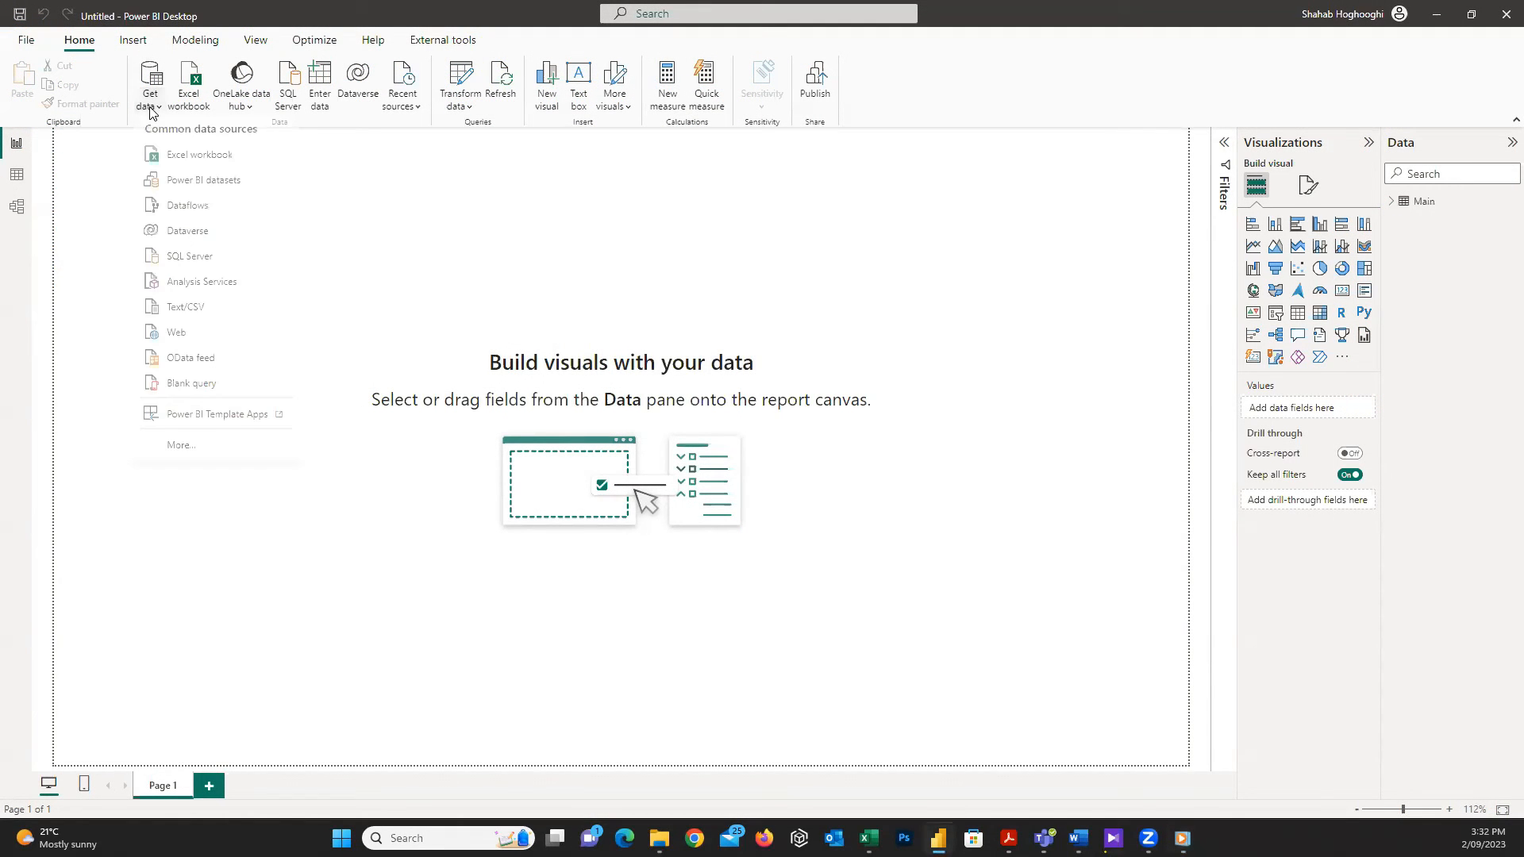
{"action": "mouse_move", "coordinate": [180, 448]}
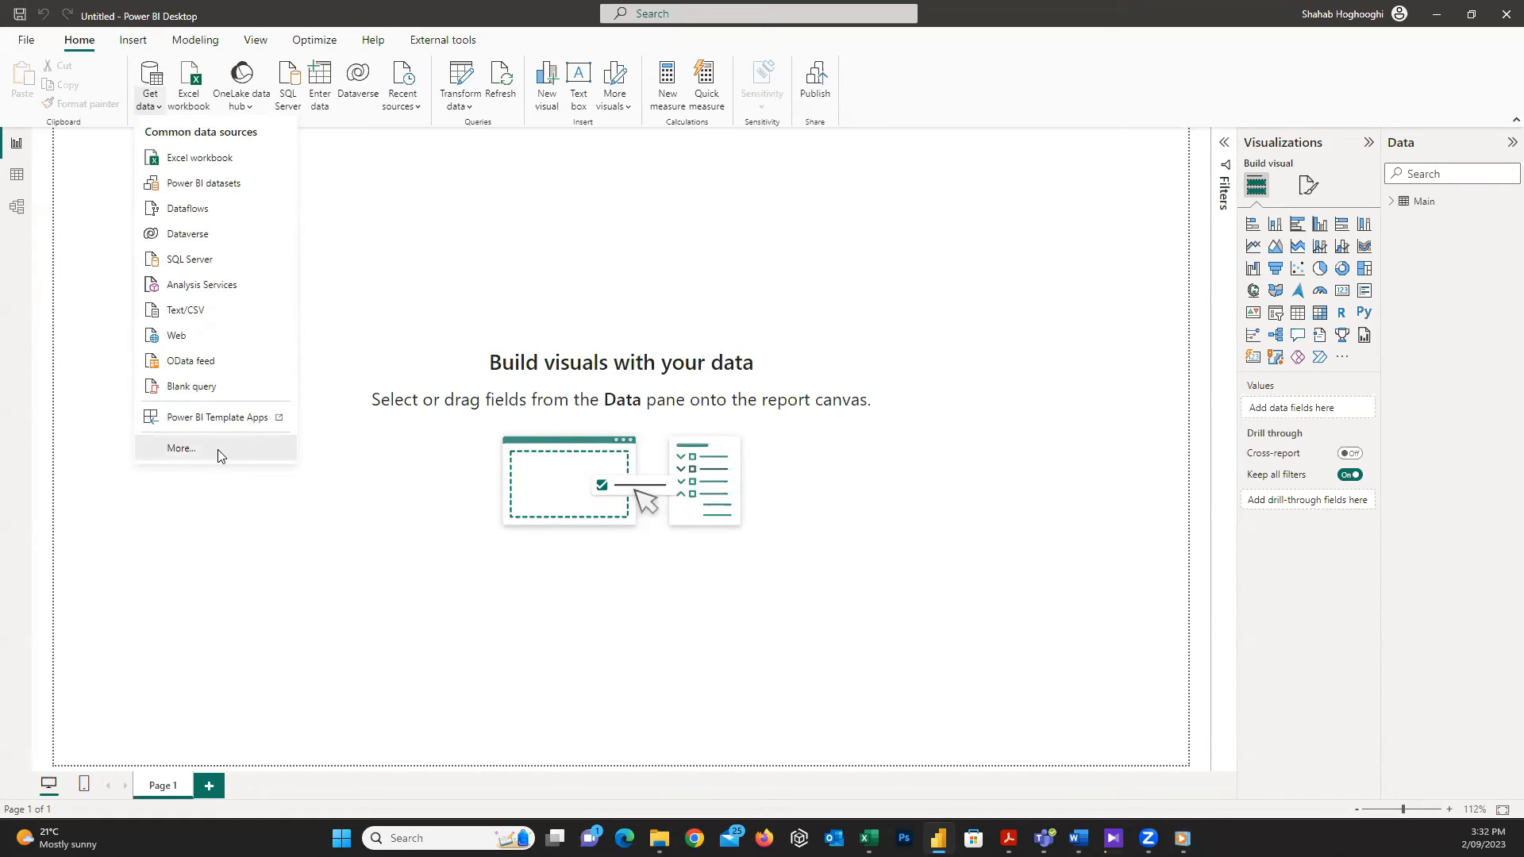
{"action": "left_click", "coordinate": [179, 448]}
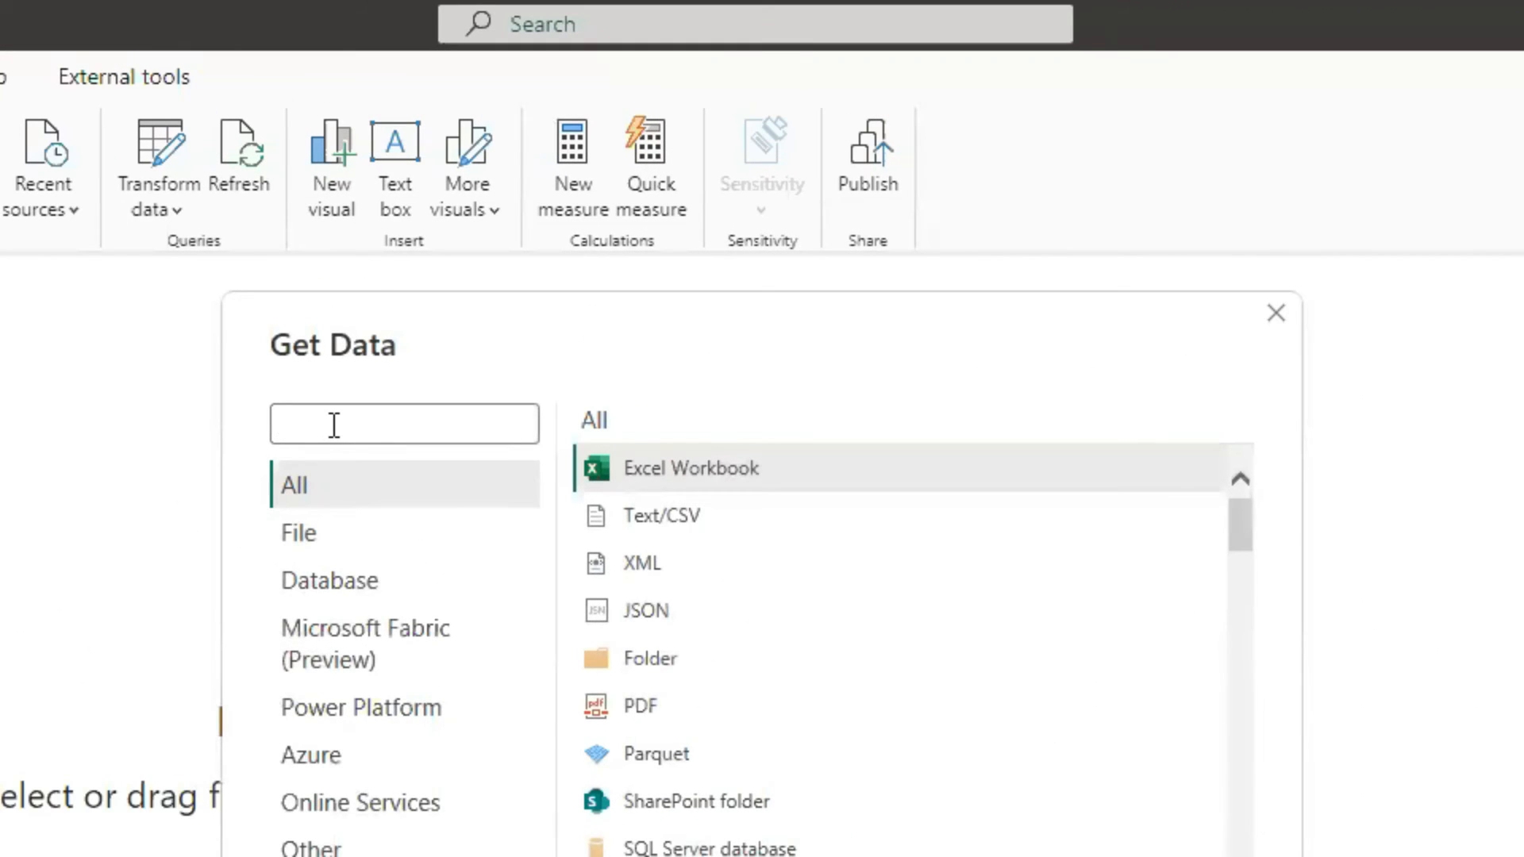
{"action": "type", "text": "folder"}
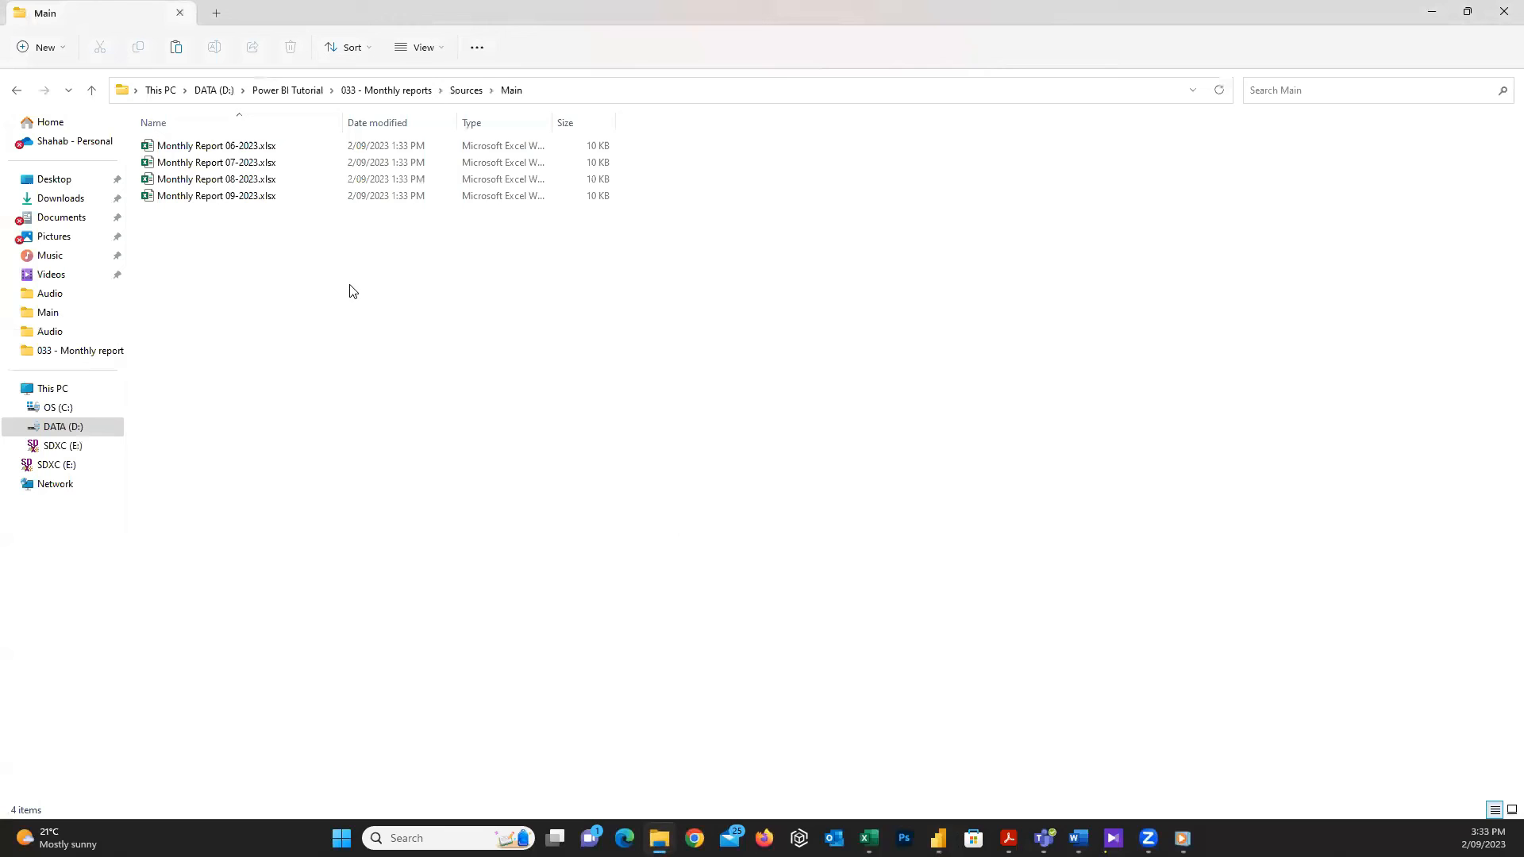
{"action": "mouse_move", "coordinate": [461, 502]}
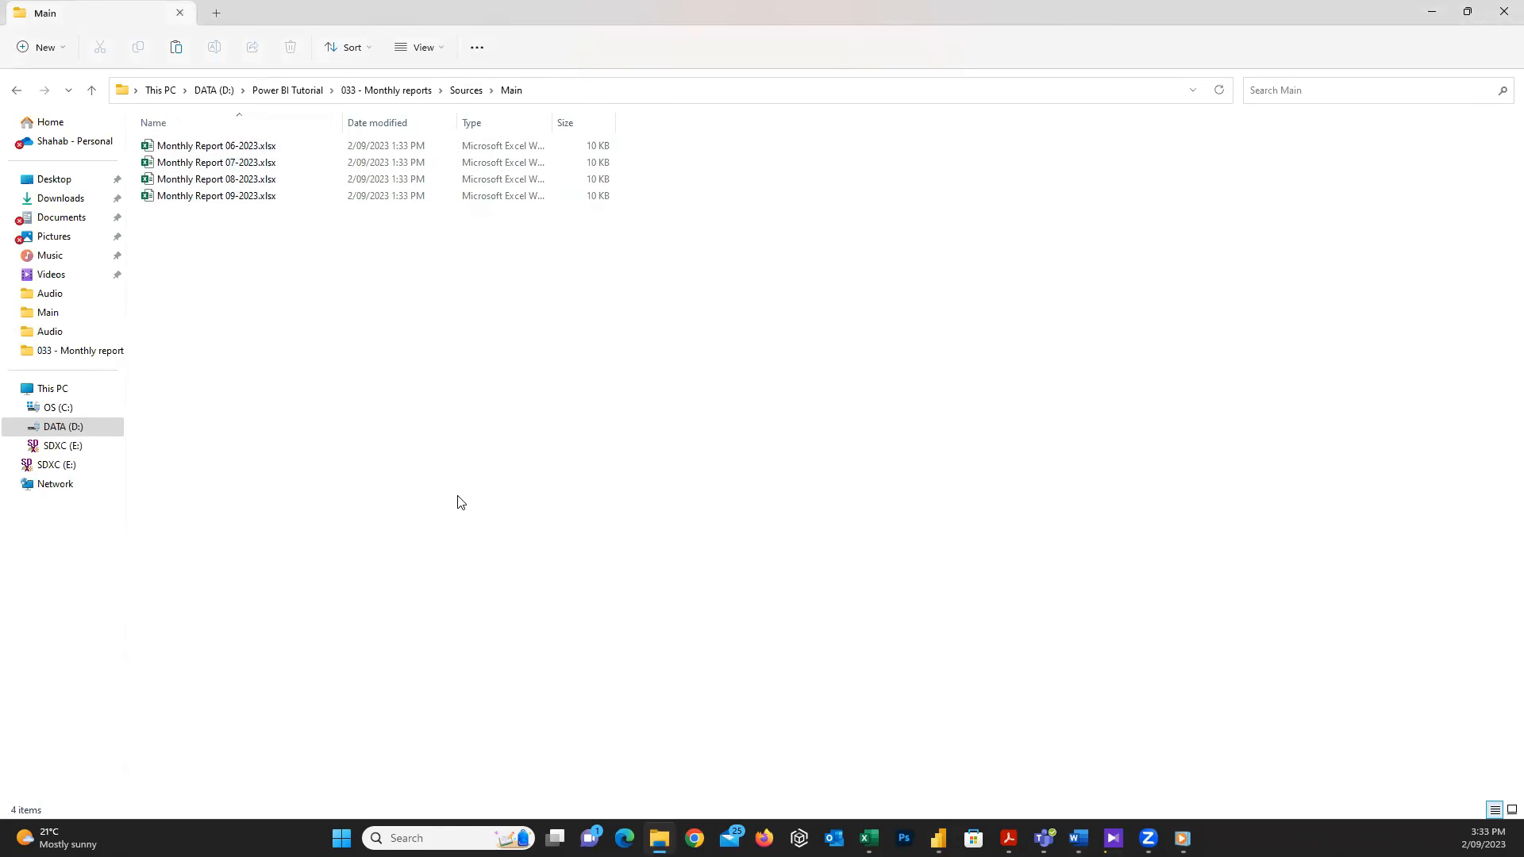